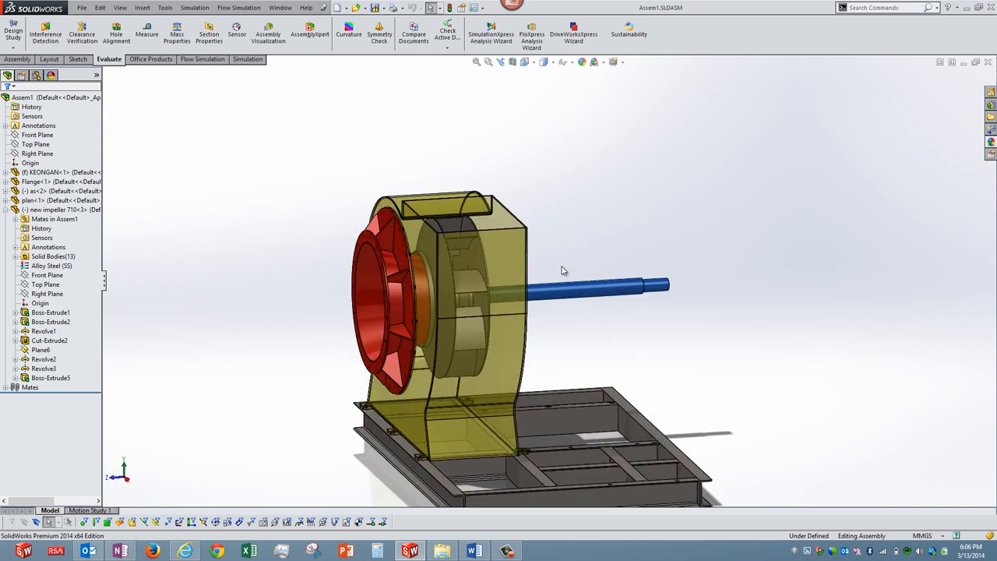
Orbit the first fan assembly to inspect it, then zoom to fit
drag(561, 270, 505, 360)
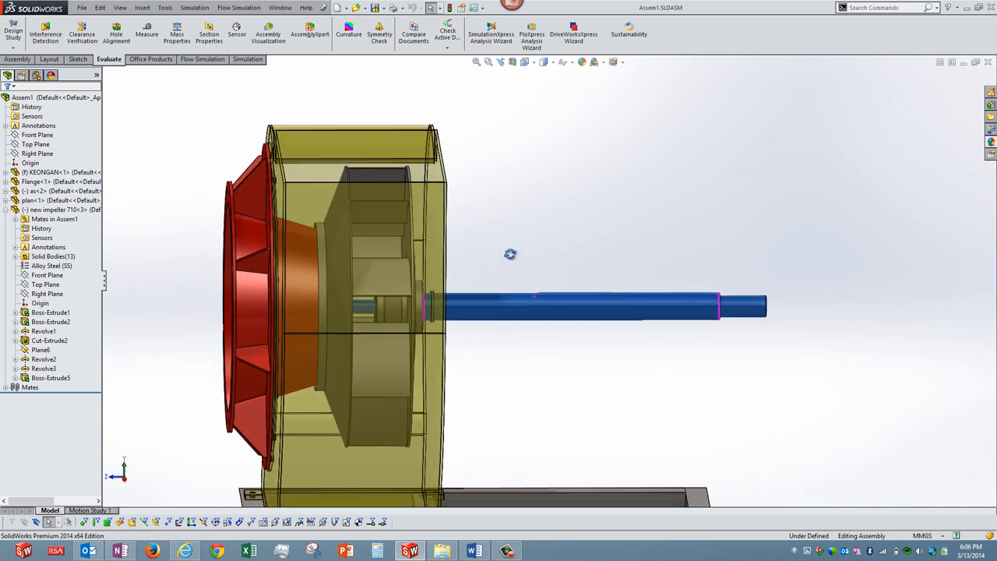
drag(510, 254, 545, 298)
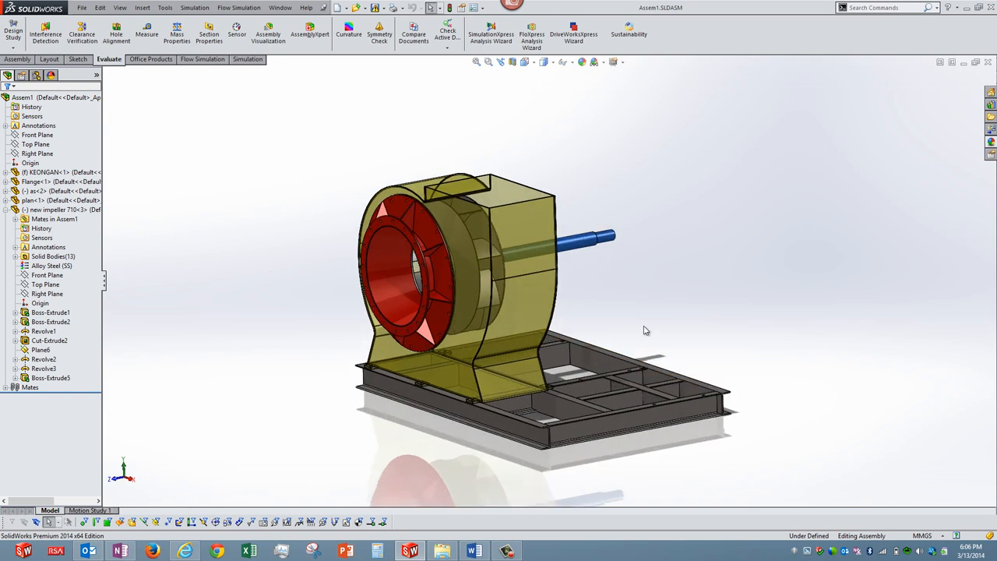
mouse_move(644, 313)
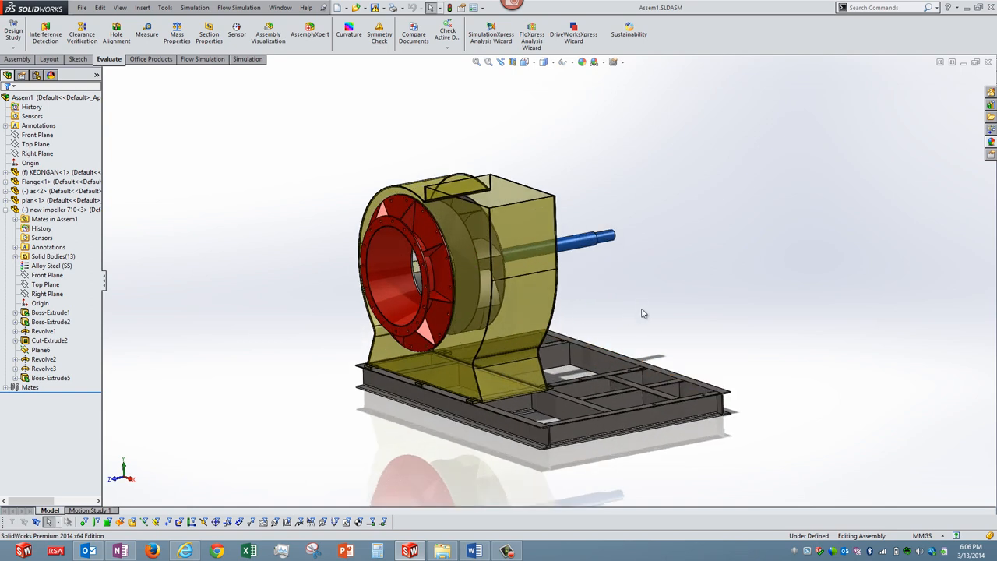
mouse_move(639, 289)
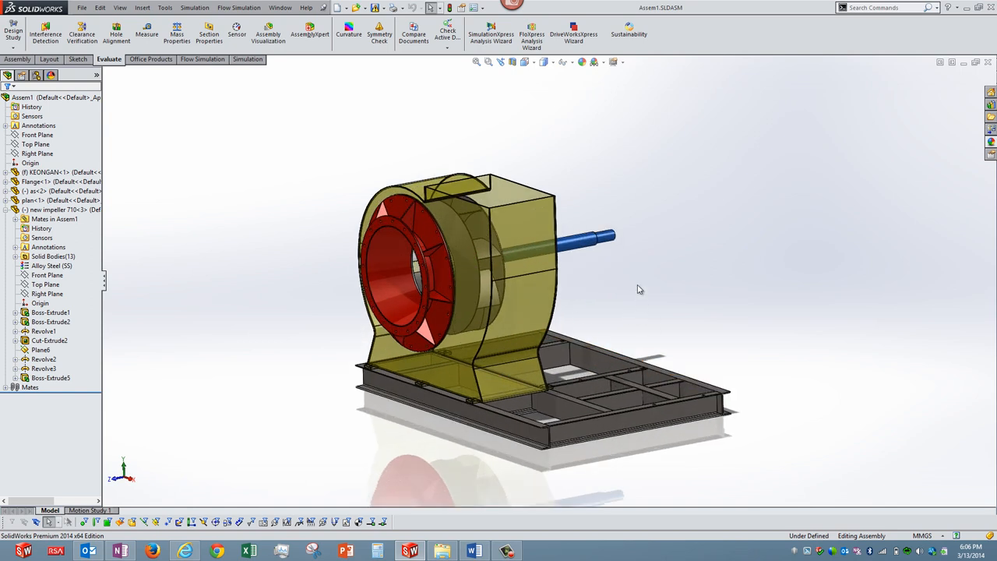
drag(639, 290, 639, 329)
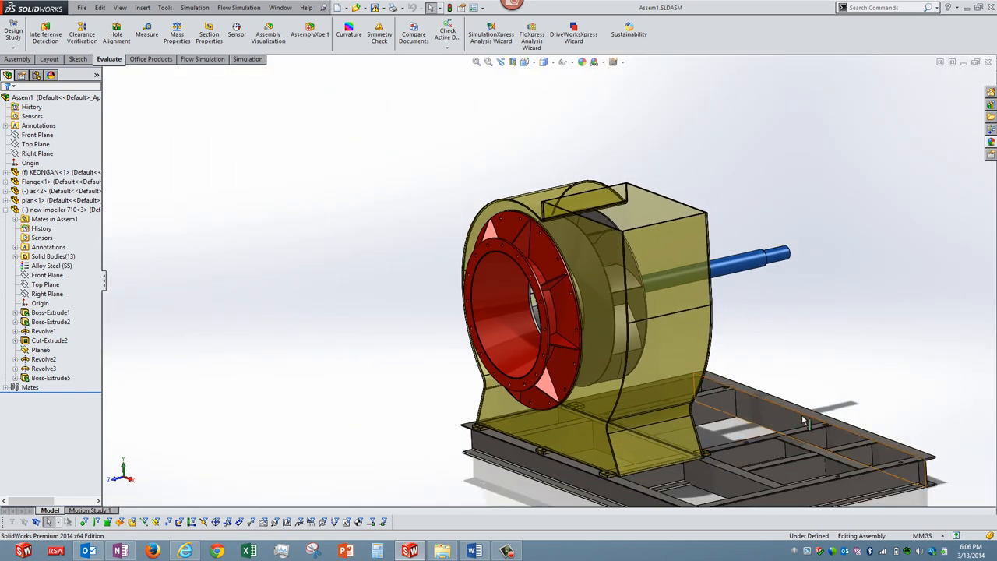
click(32, 200)
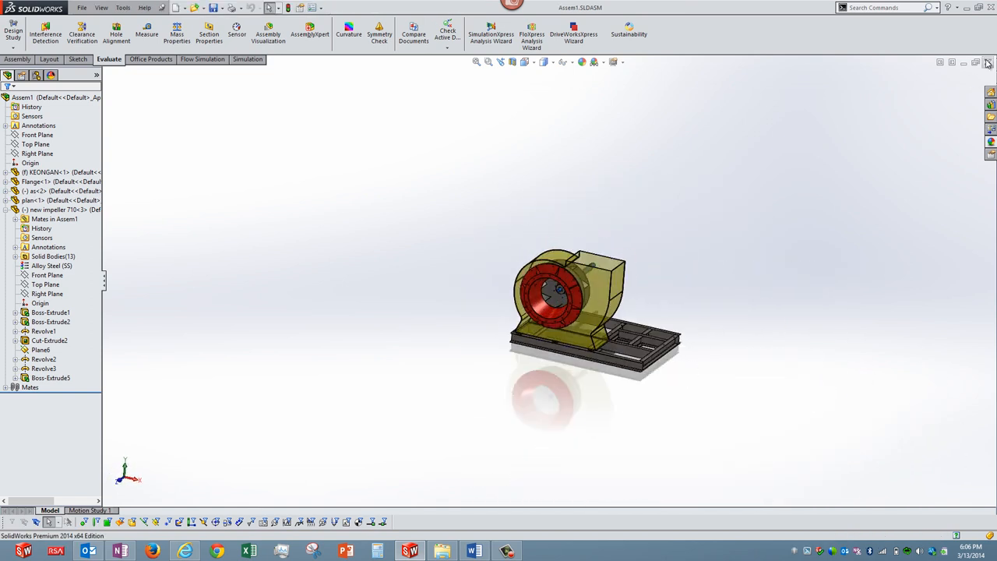
Close the first assembly, open ring part Part5 alone, then close it
click(81, 8)
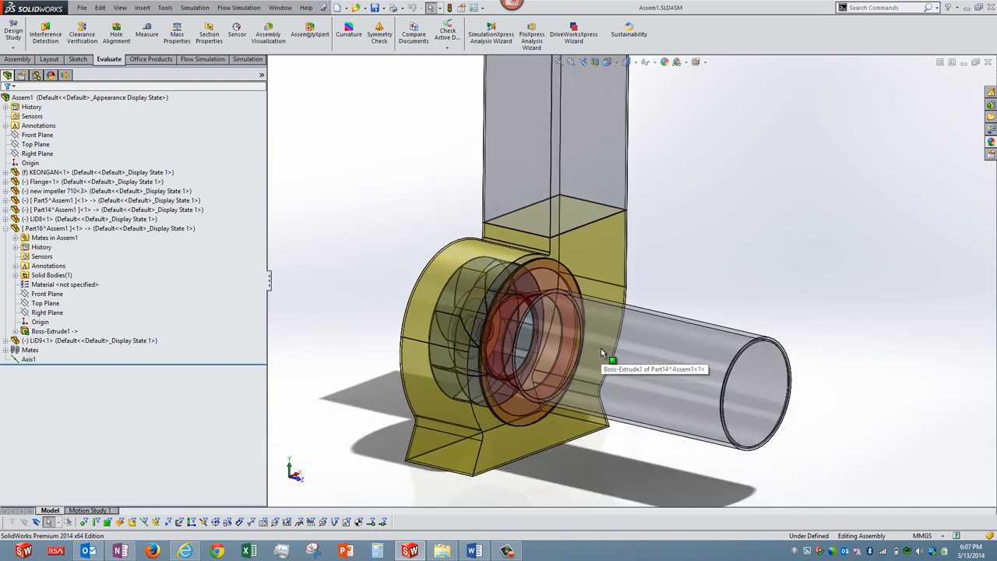
mouse_move(631, 456)
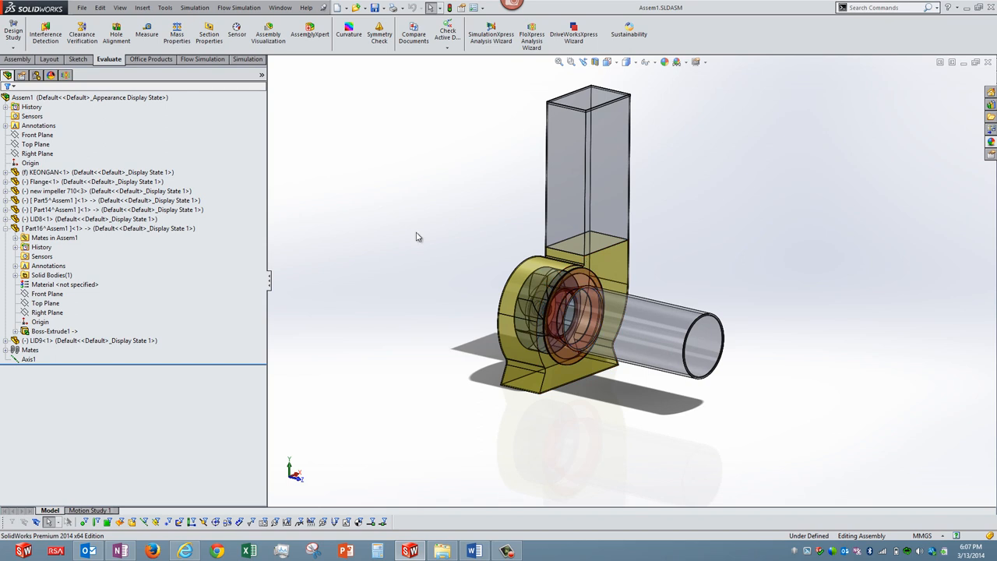
mouse_move(79, 234)
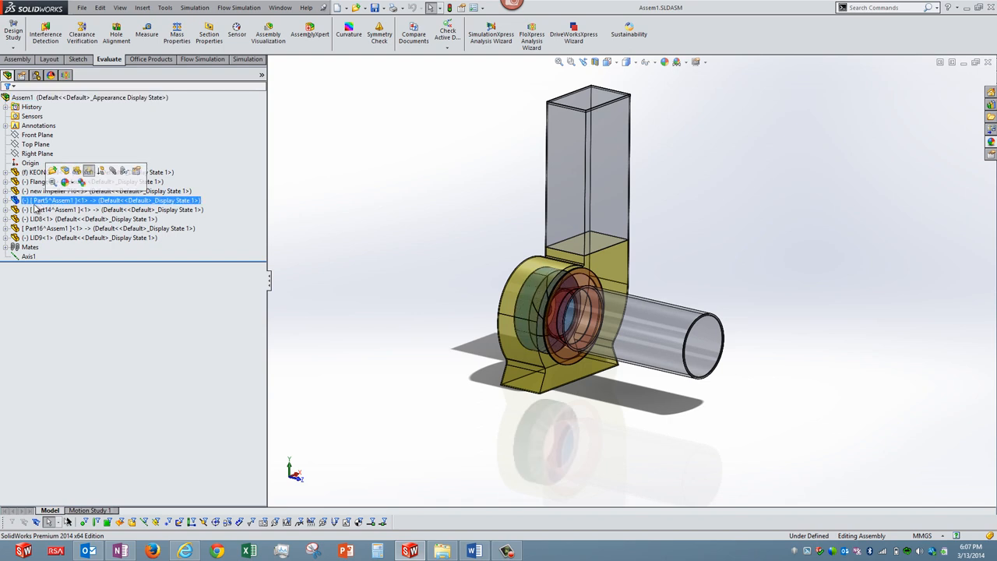
click(6, 201)
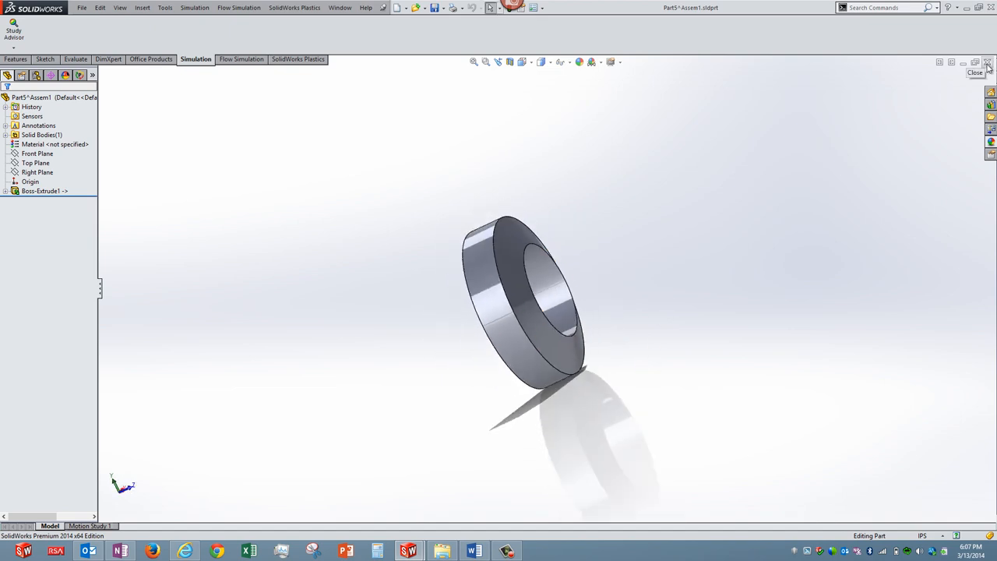
click(976, 72)
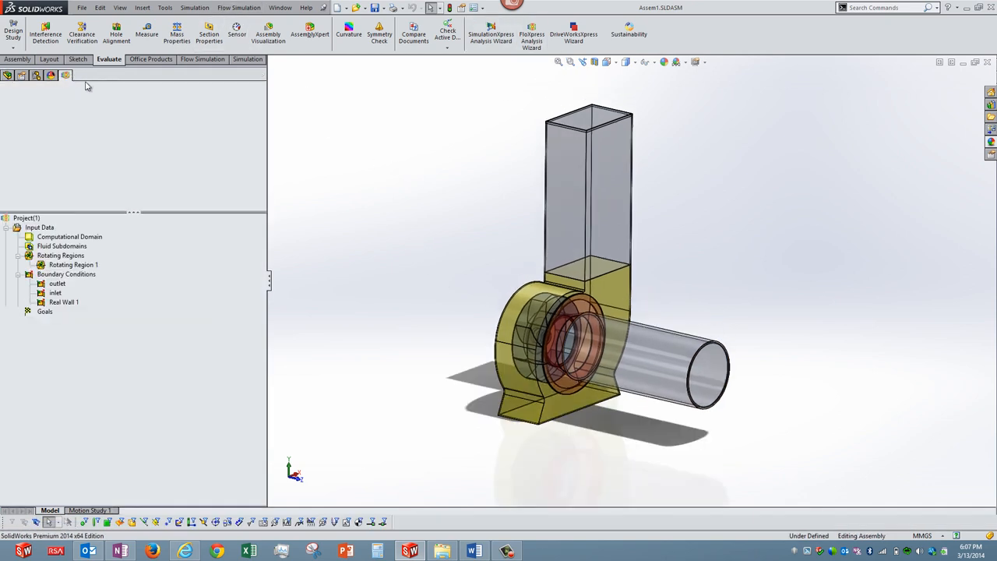
click(238, 7)
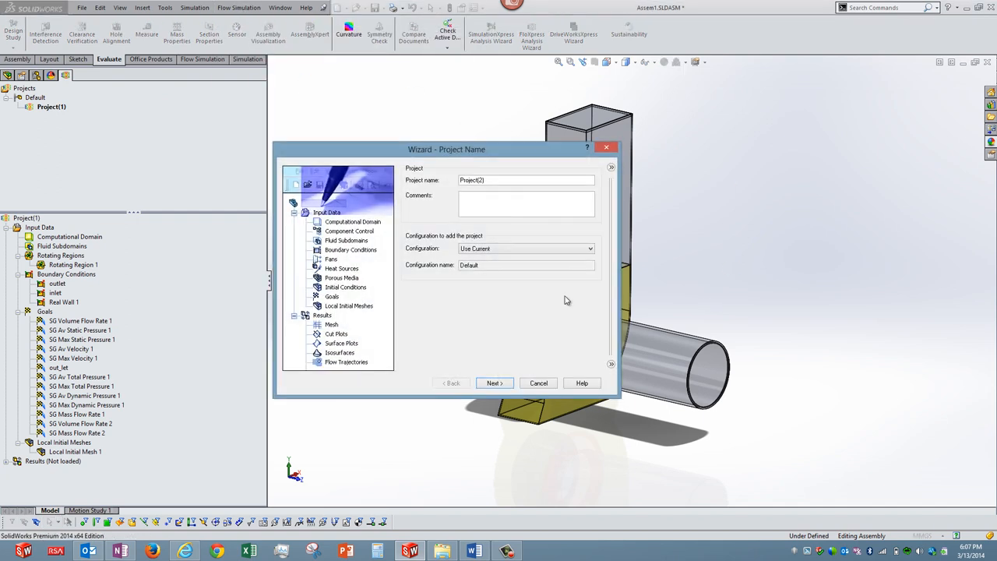
click(494, 383)
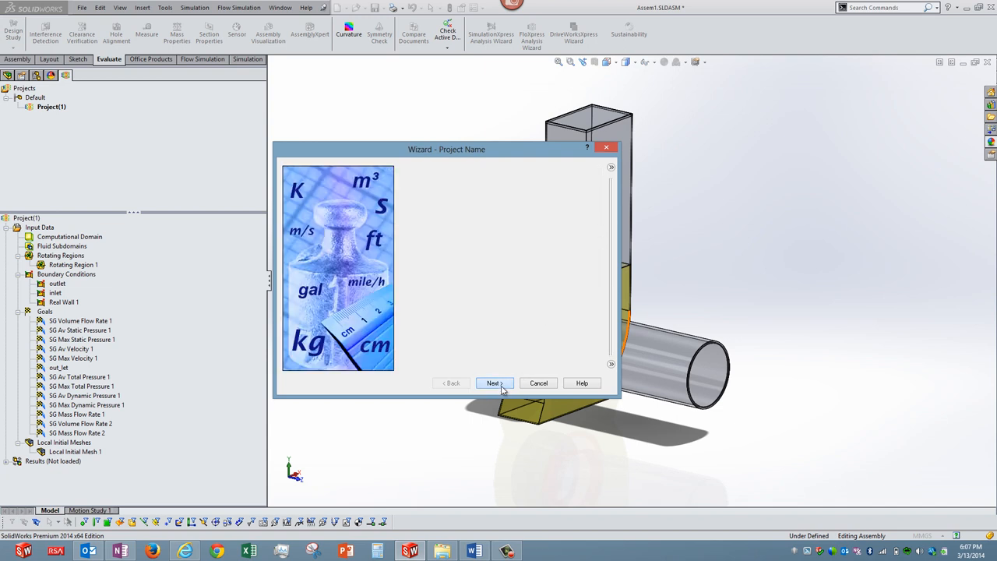
click(493, 382)
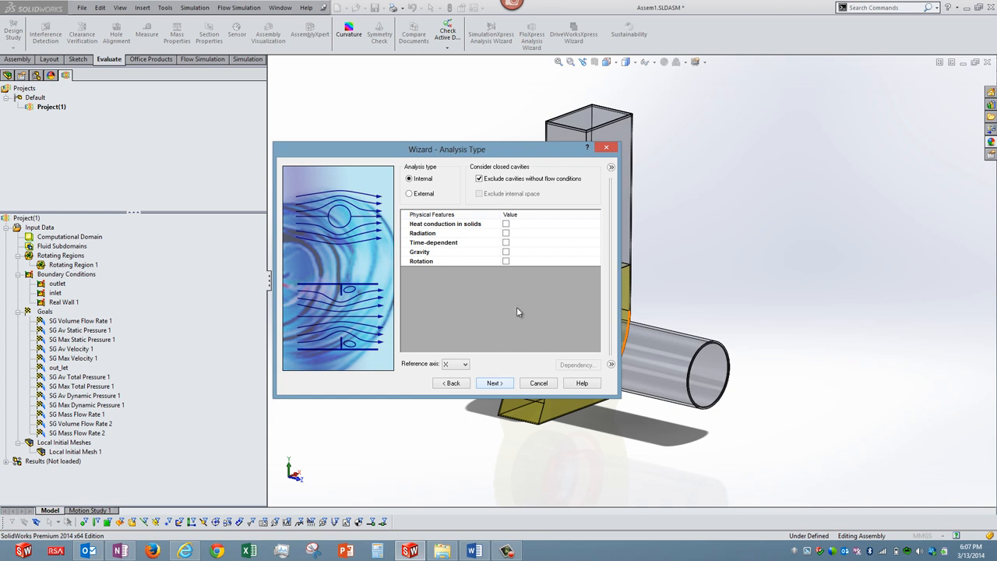
click(507, 261)
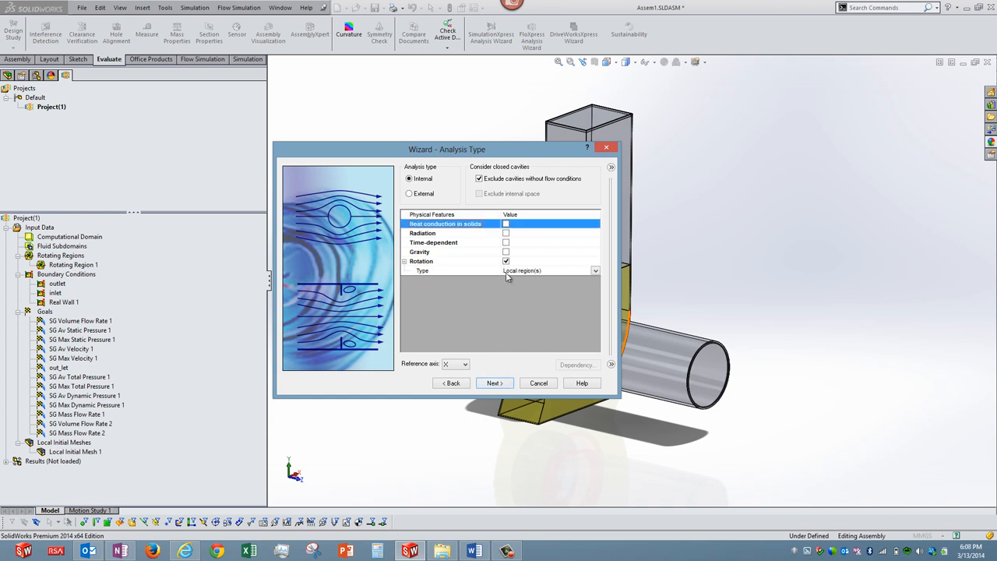
mouse_move(493, 161)
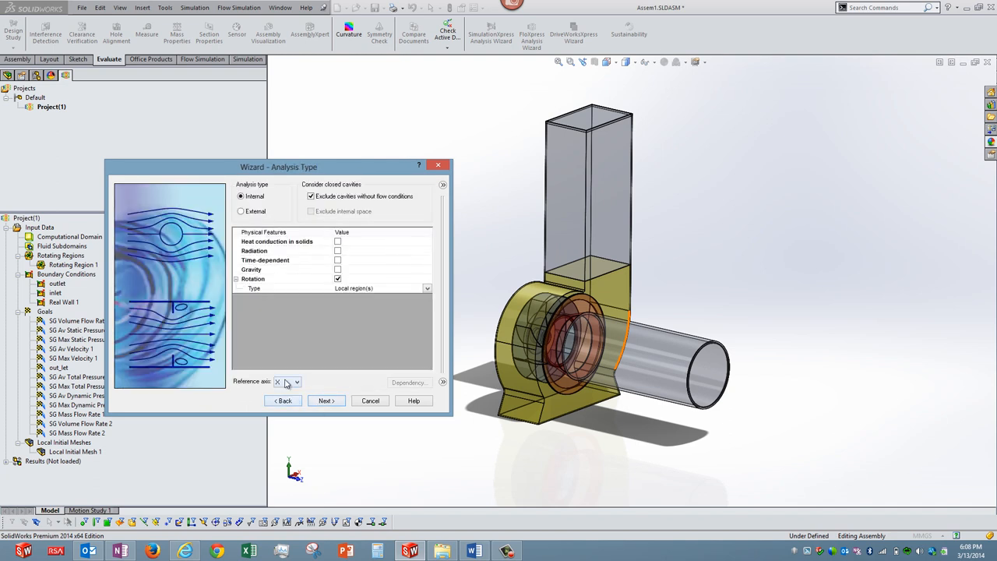
click(285, 381)
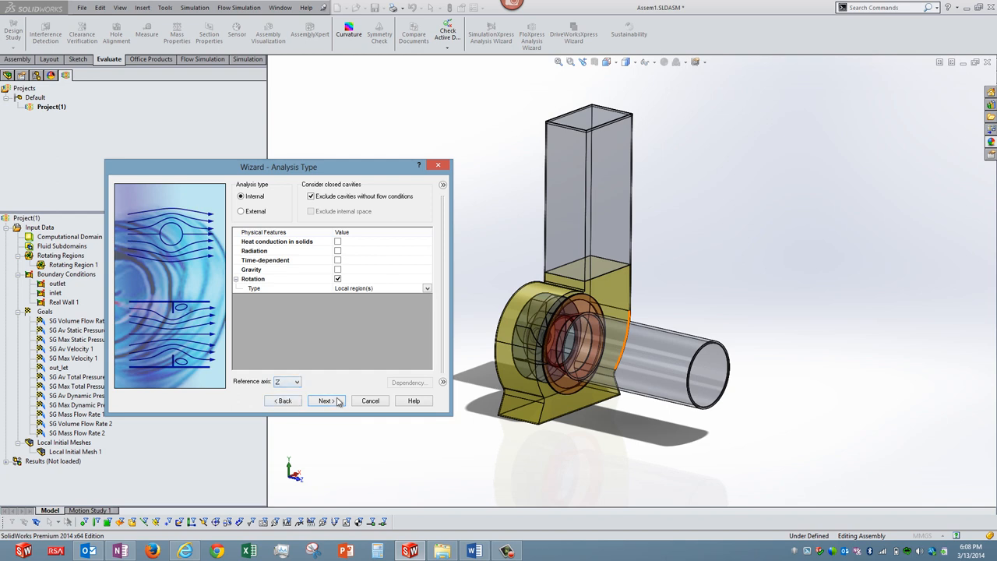
click(326, 401)
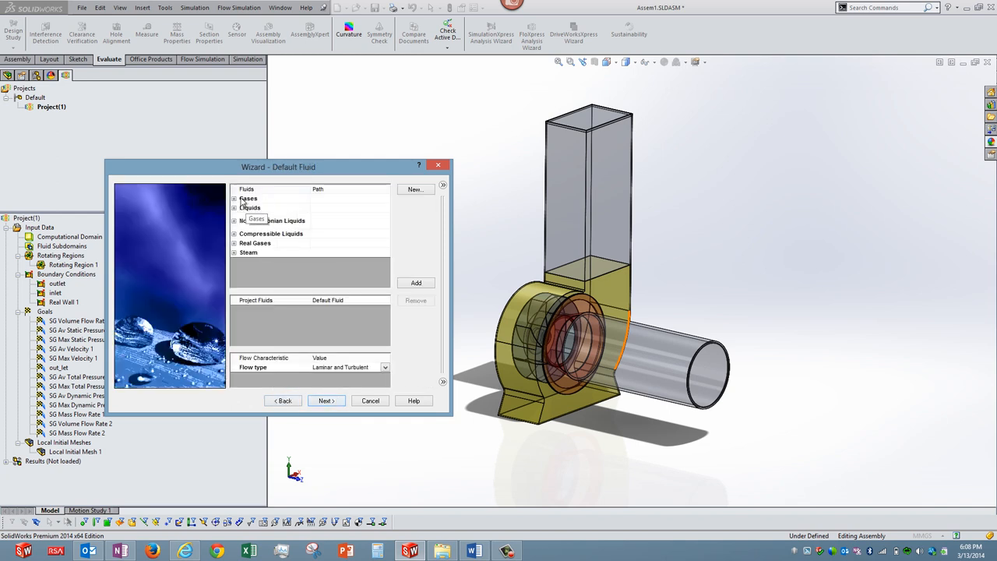
click(235, 198)
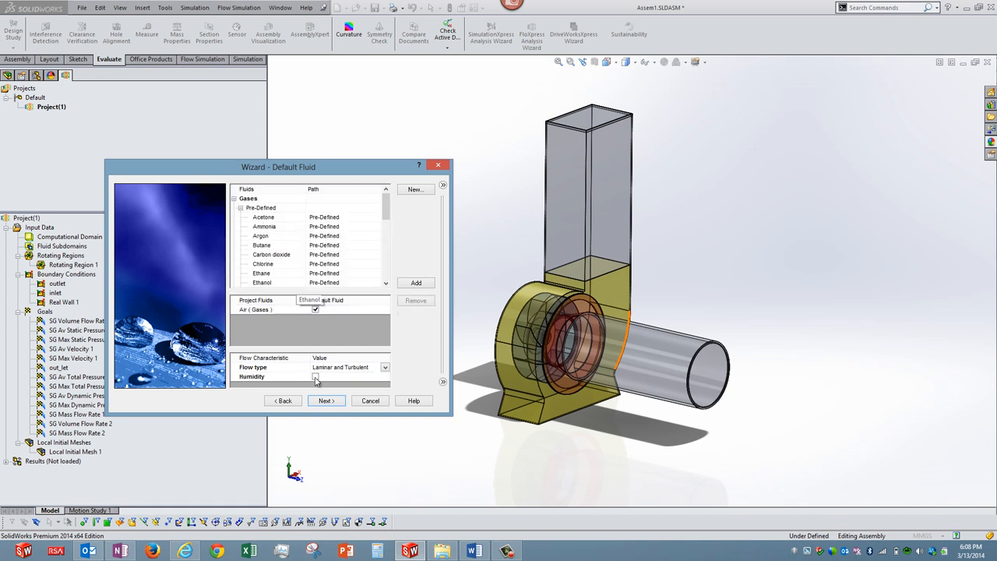
click(325, 401)
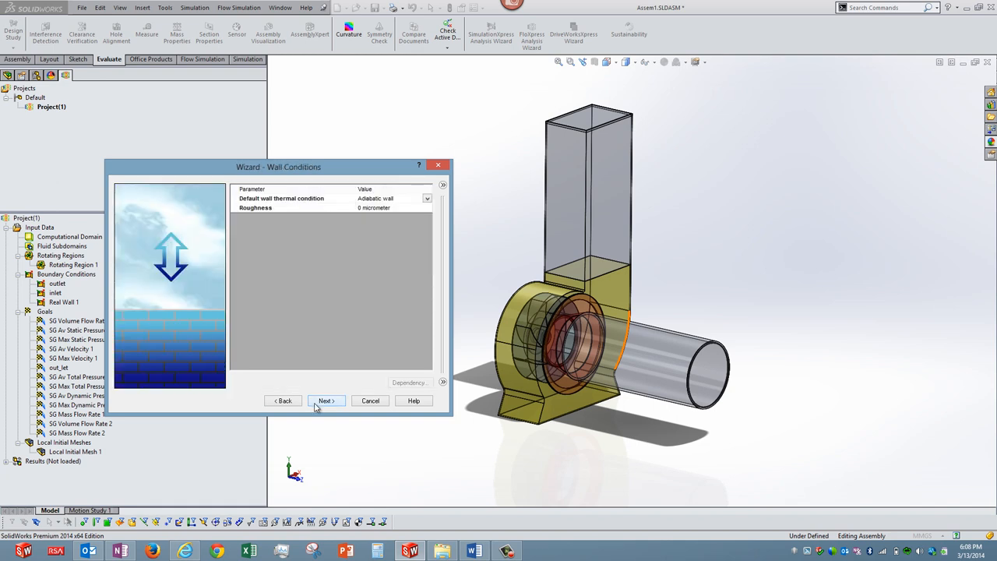
click(325, 401)
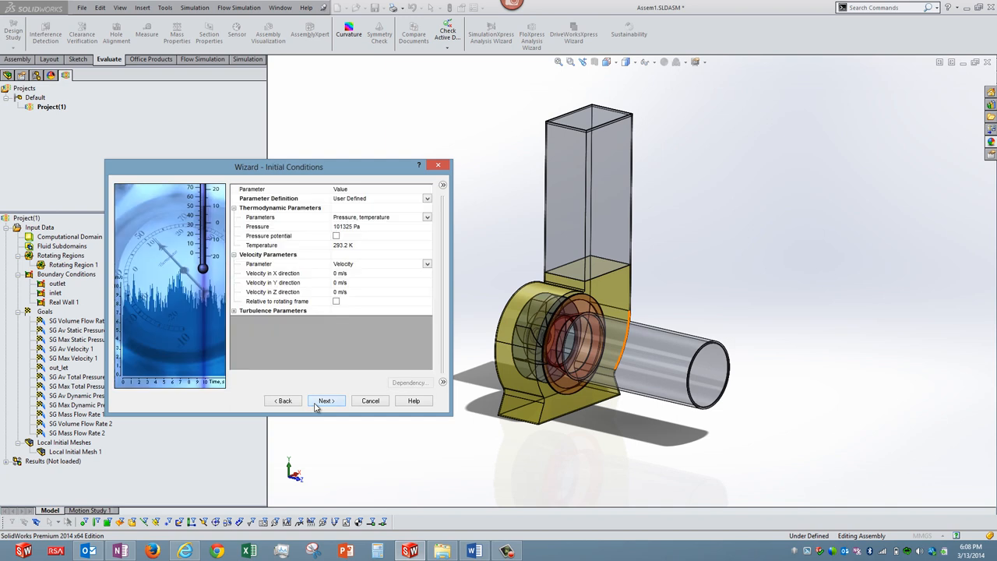
click(326, 401)
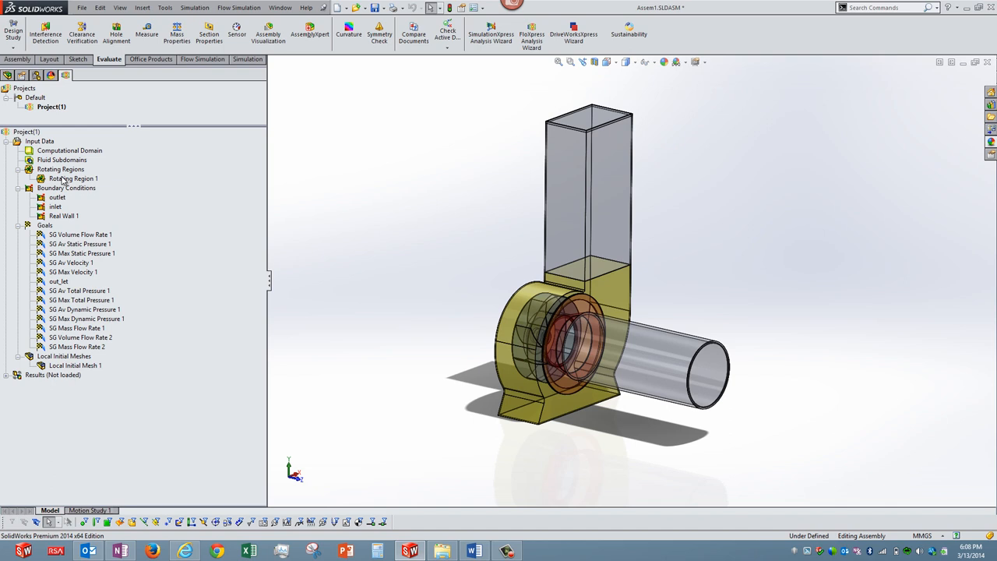
right_click(74, 178)
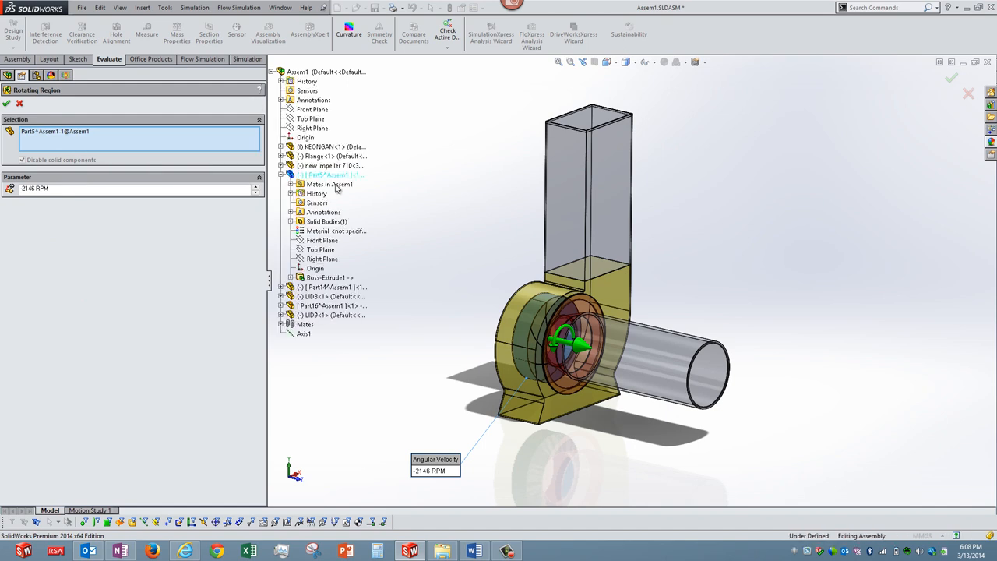
mouse_move(41, 161)
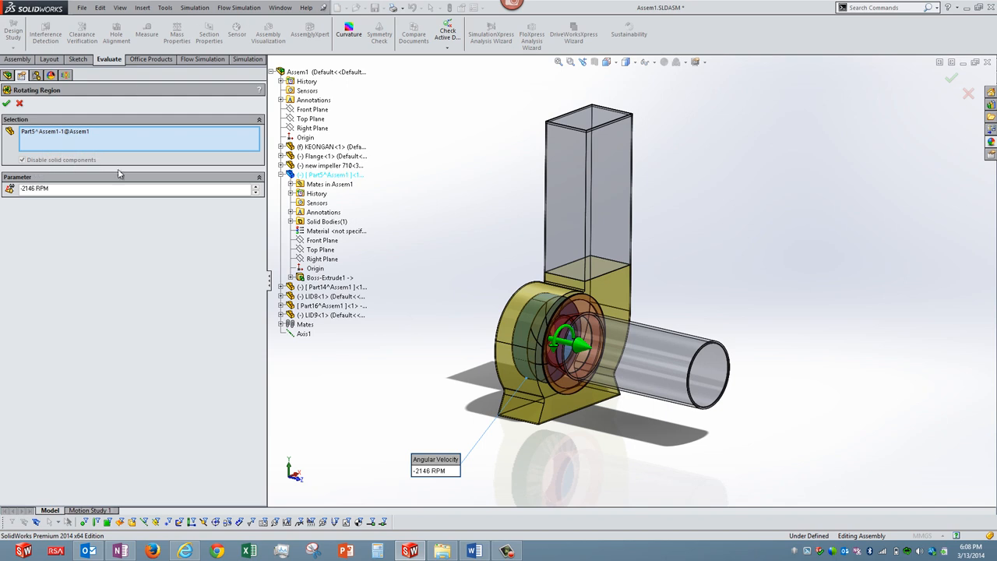
click(238, 7)
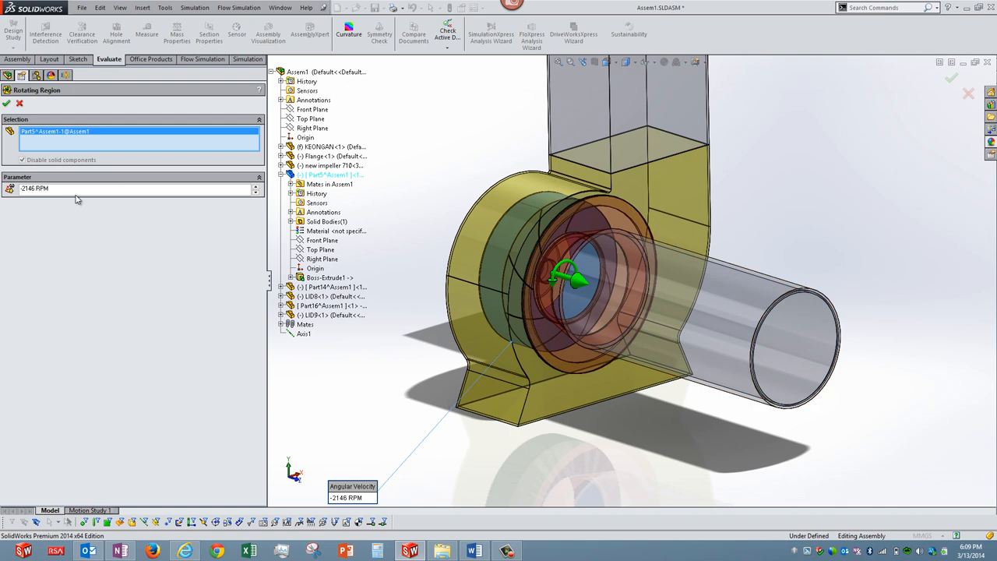
mouse_move(76, 191)
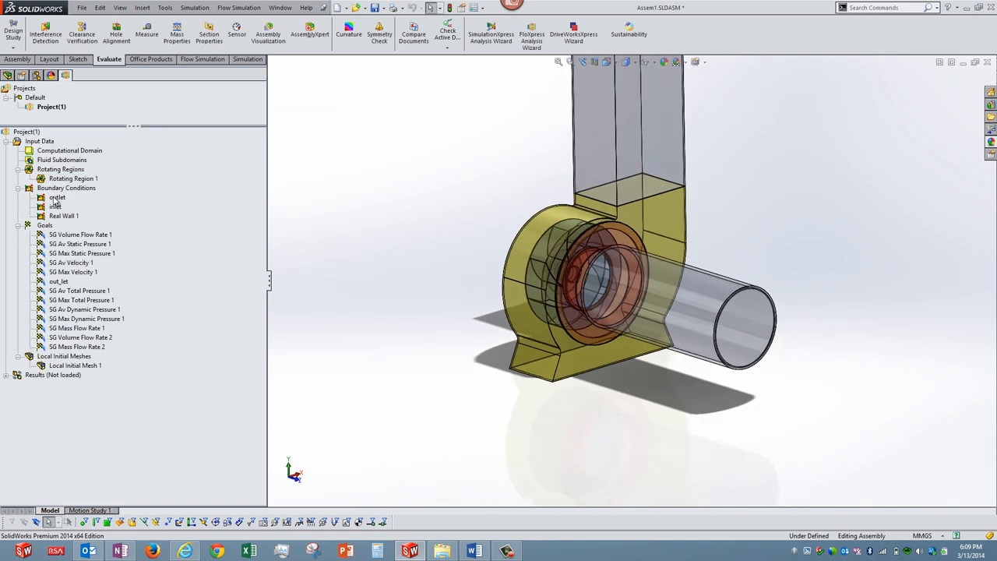
Review the outlet's environment pressure condition and collapse the Boundary Conditions list
click(55, 206)
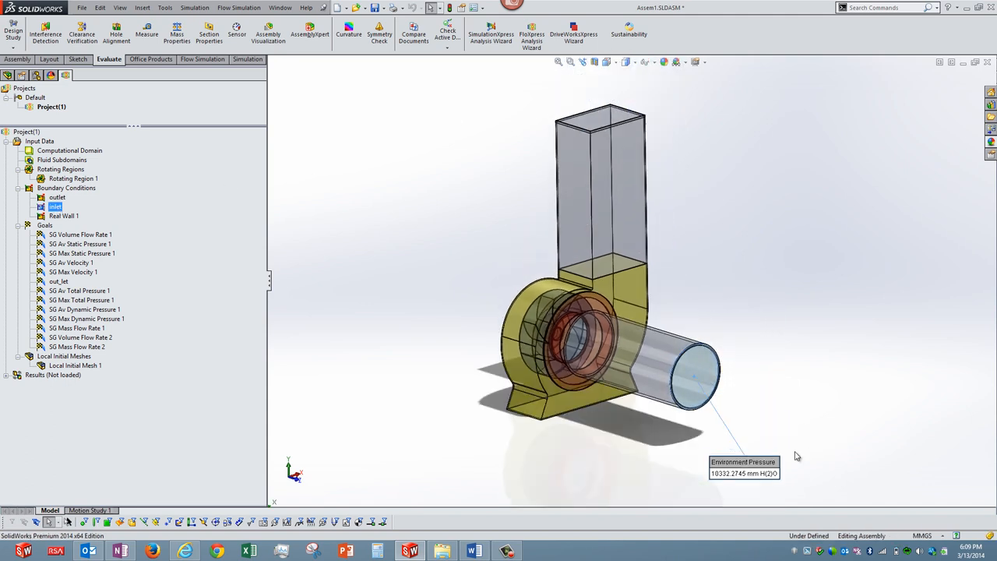
click(57, 197)
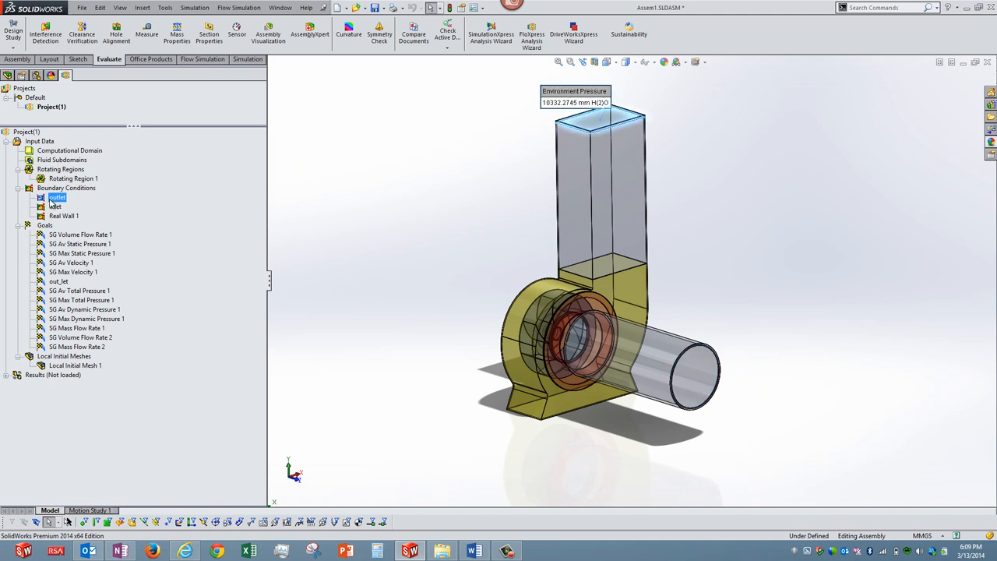
mouse_move(62, 222)
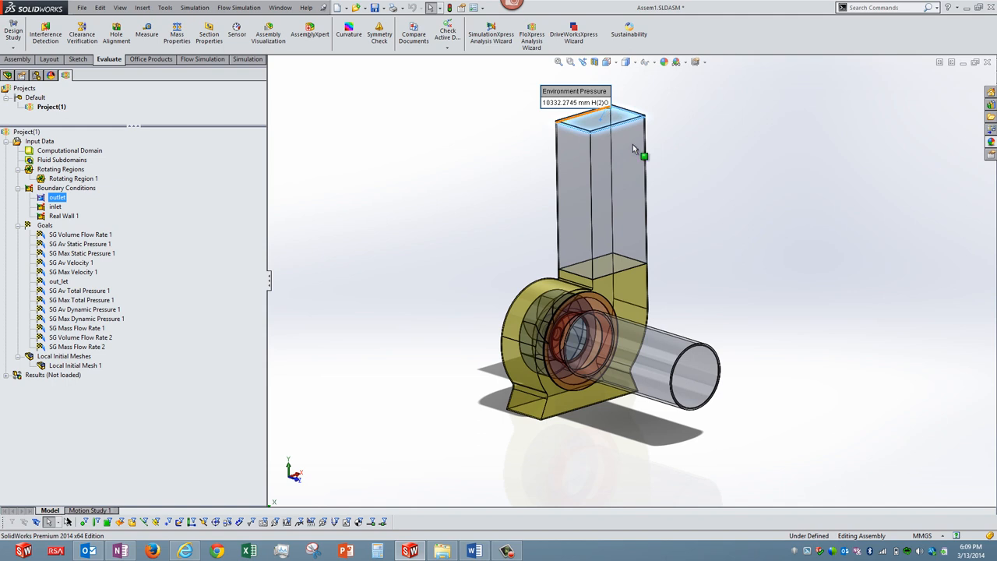
mouse_move(346, 324)
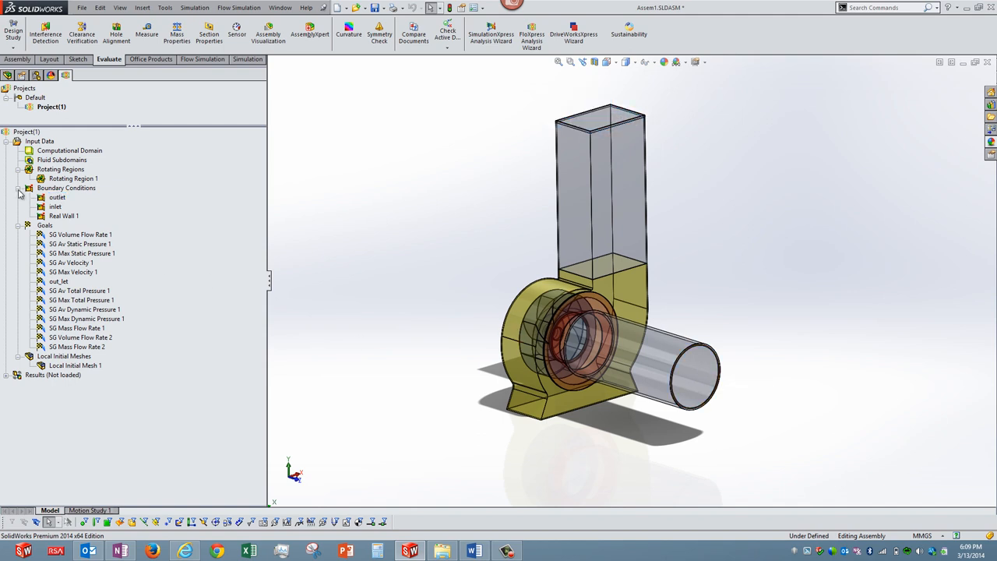
click(18, 188)
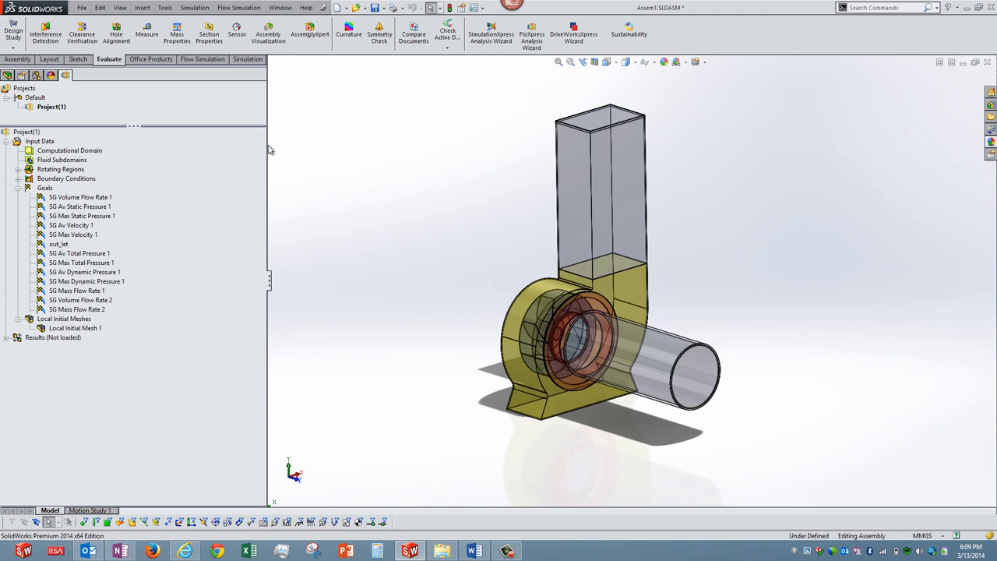
click(238, 7)
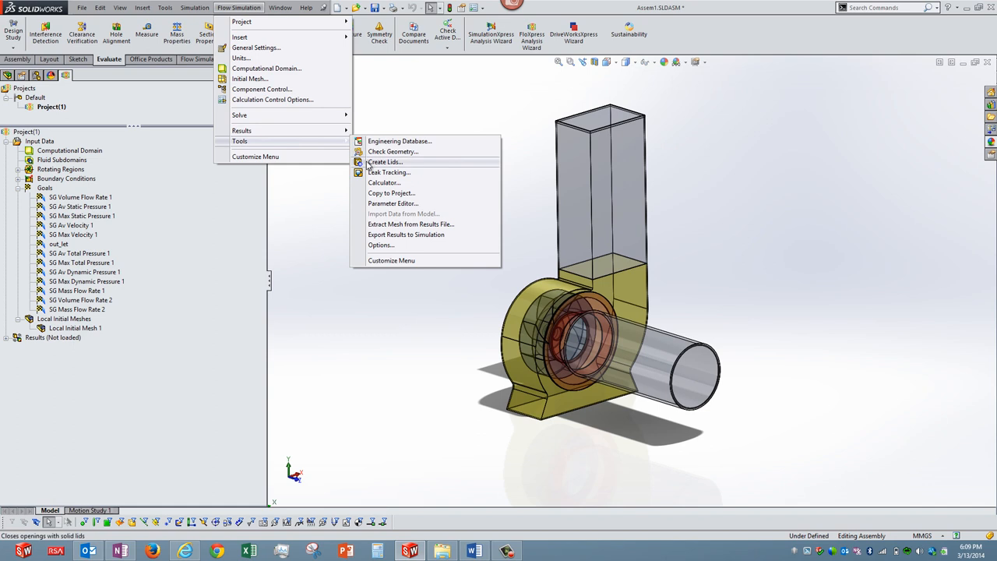
mouse_move(382, 166)
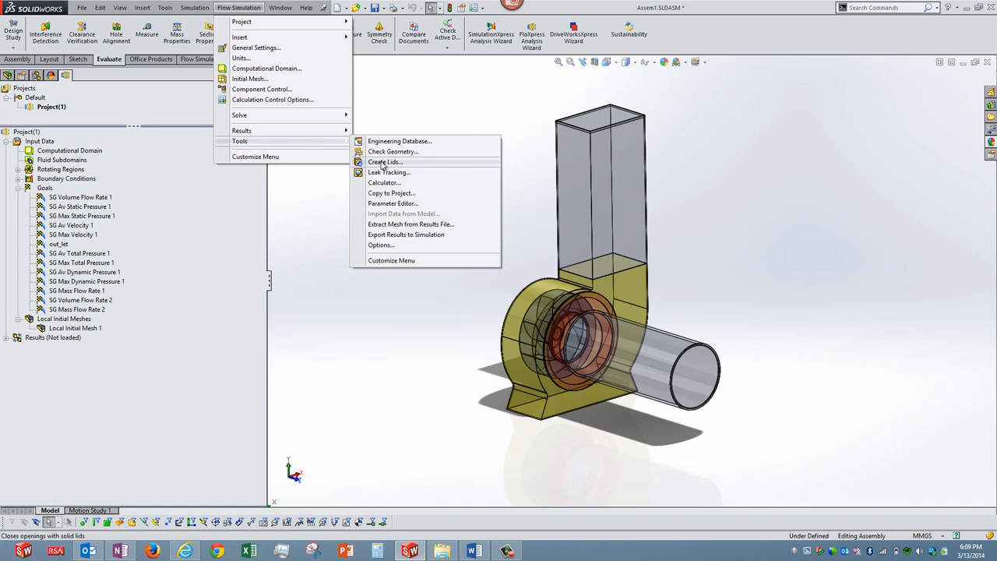
mouse_move(387, 173)
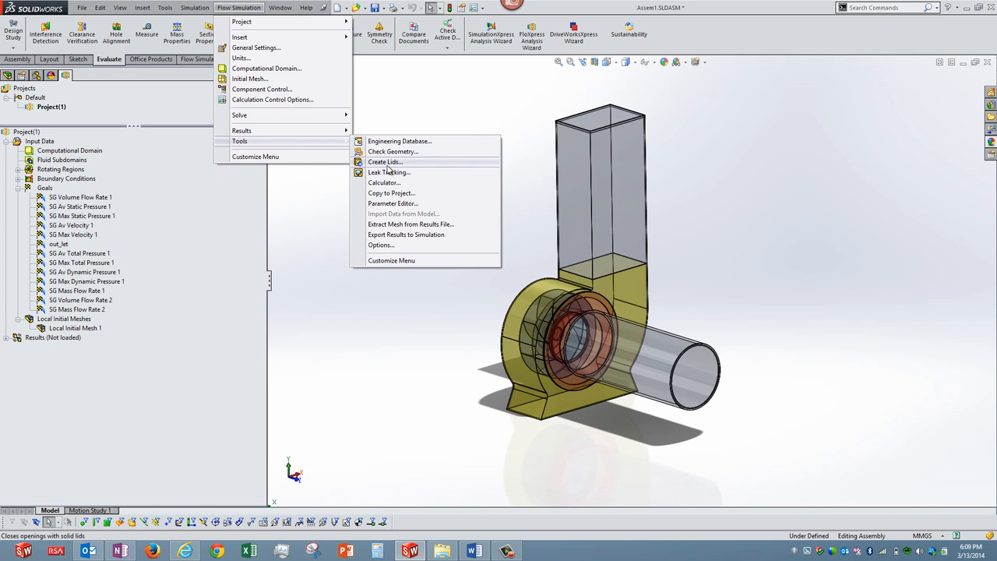
mouse_move(388, 170)
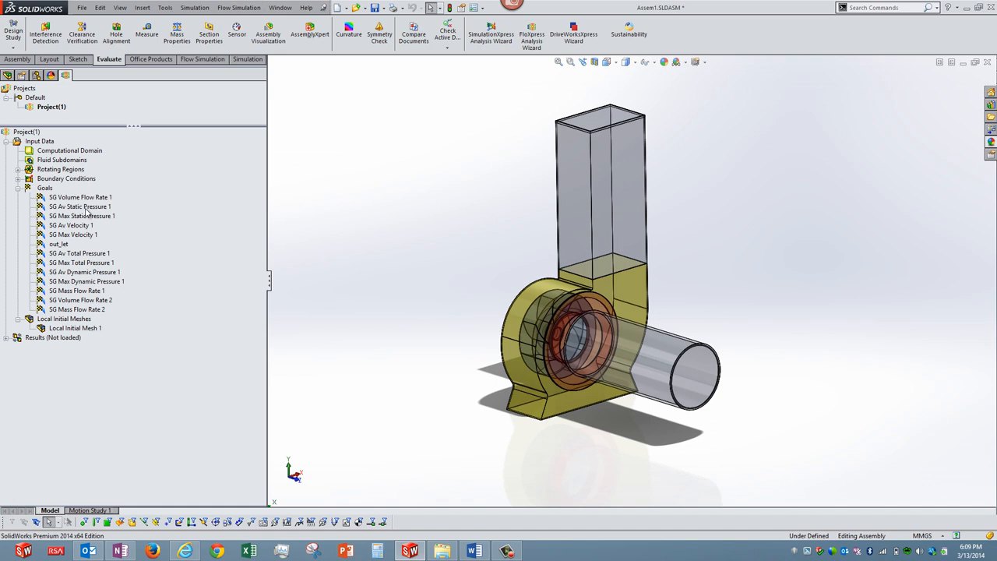
Inspect goals SG Volume Flow Rate 1 and SG Av Velocity 1, then collapse Goals
click(80, 197)
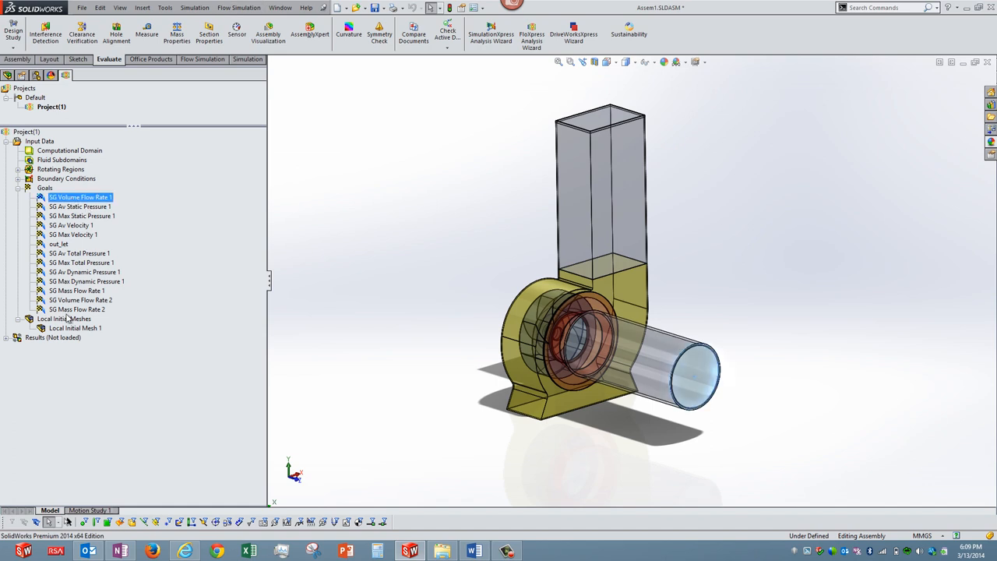
click(77, 309)
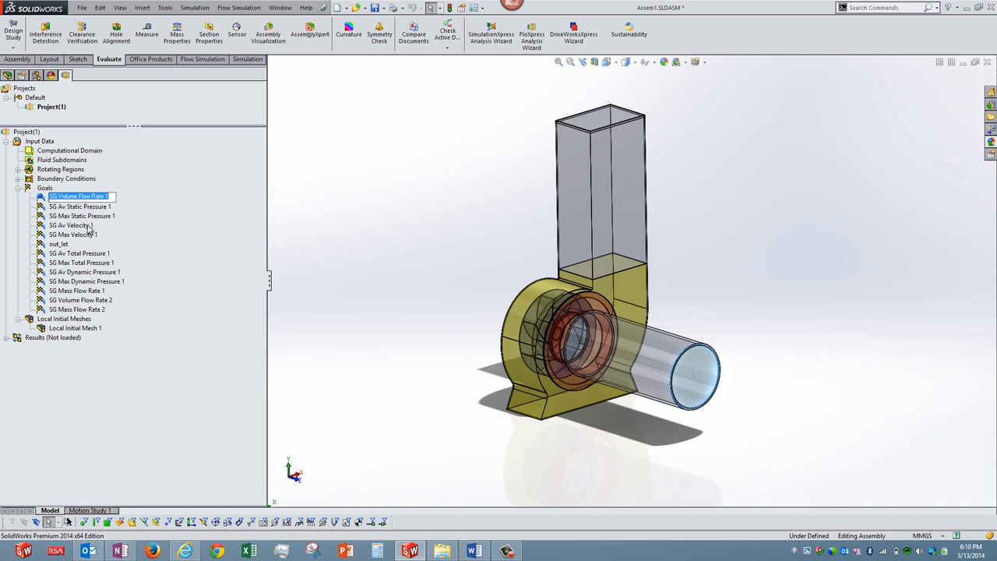
click(70, 225)
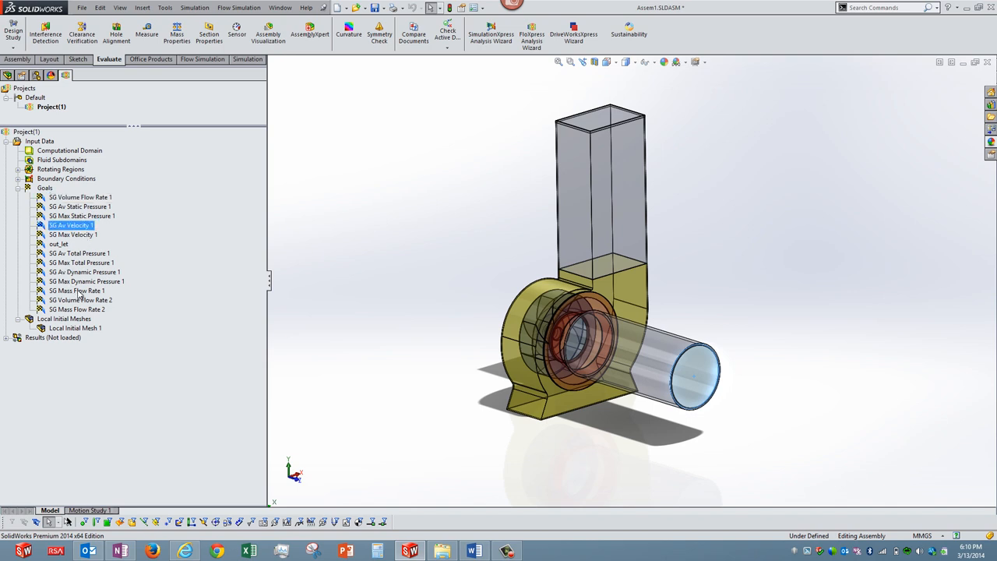
click(79, 253)
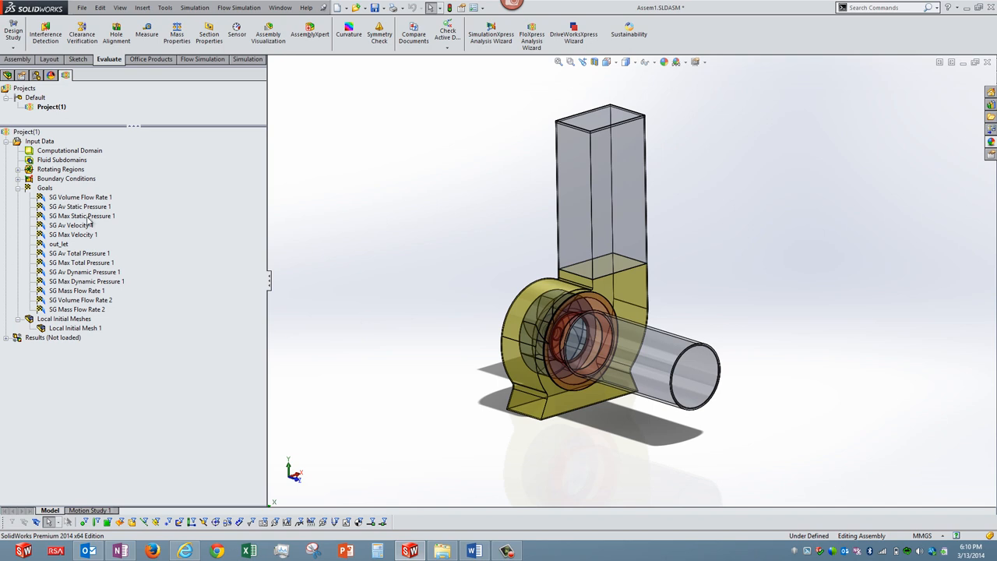
click(18, 188)
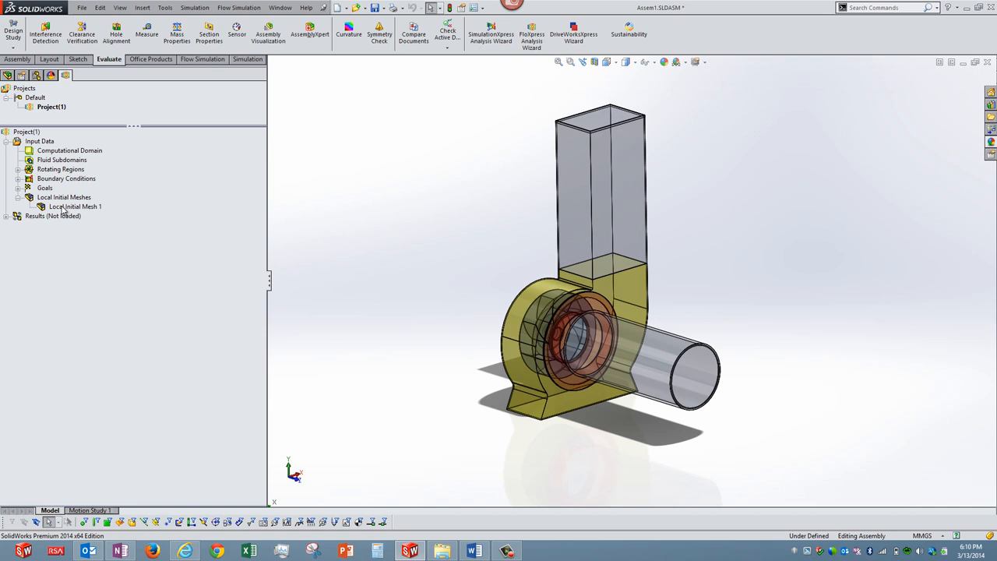
Review Local Initial Mesh 1 automatic settings (level 3) and cancel without changes
click(74, 206)
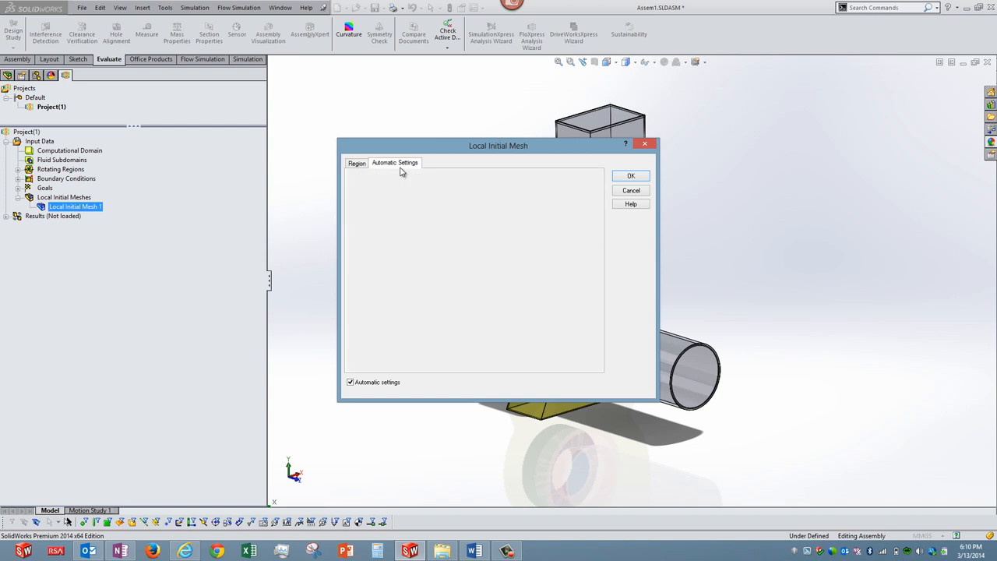
click(394, 162)
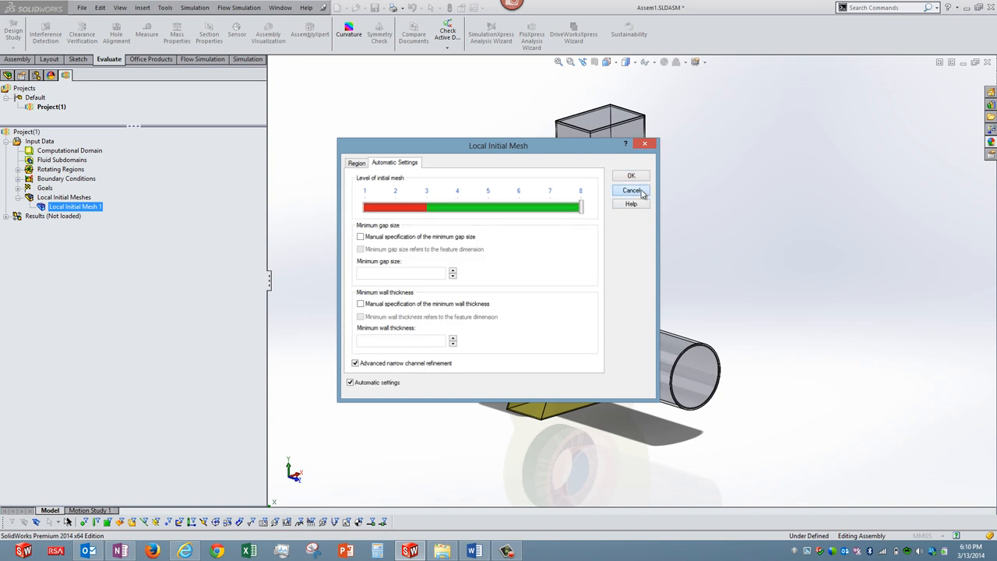
click(632, 191)
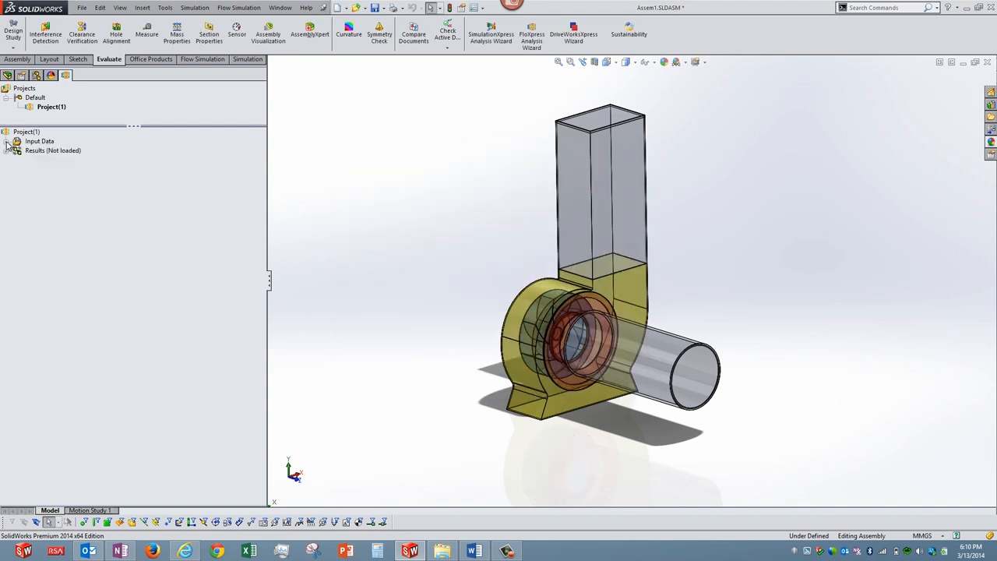
Load the saved results (1.fld) and browse the Flow Simulation Results commands
click(7, 150)
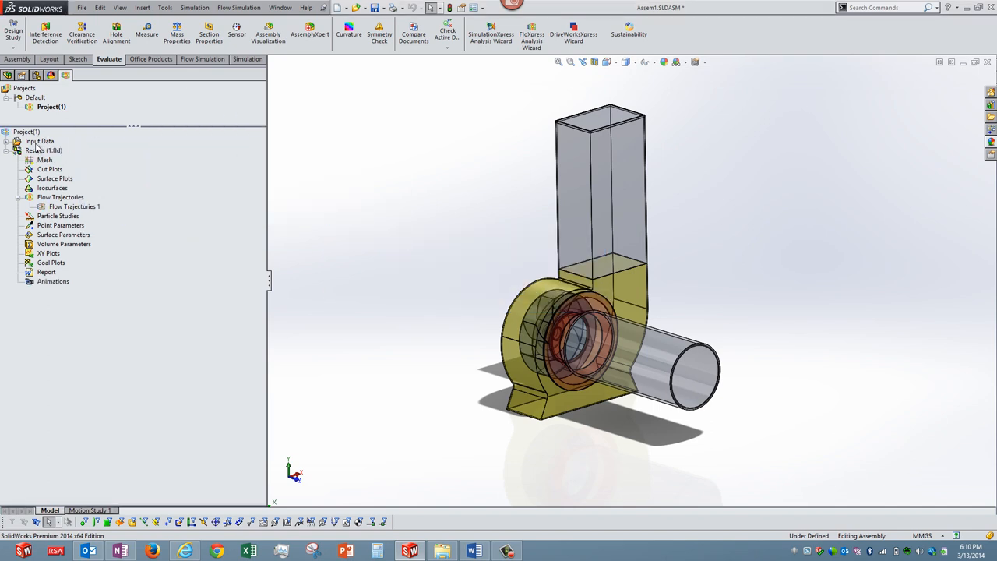
click(238, 7)
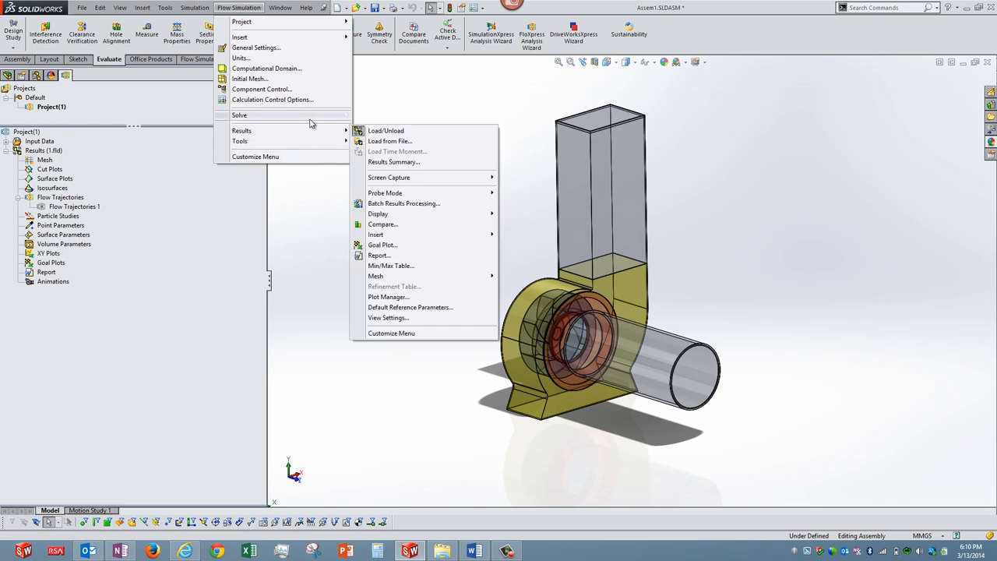
mouse_move(239, 115)
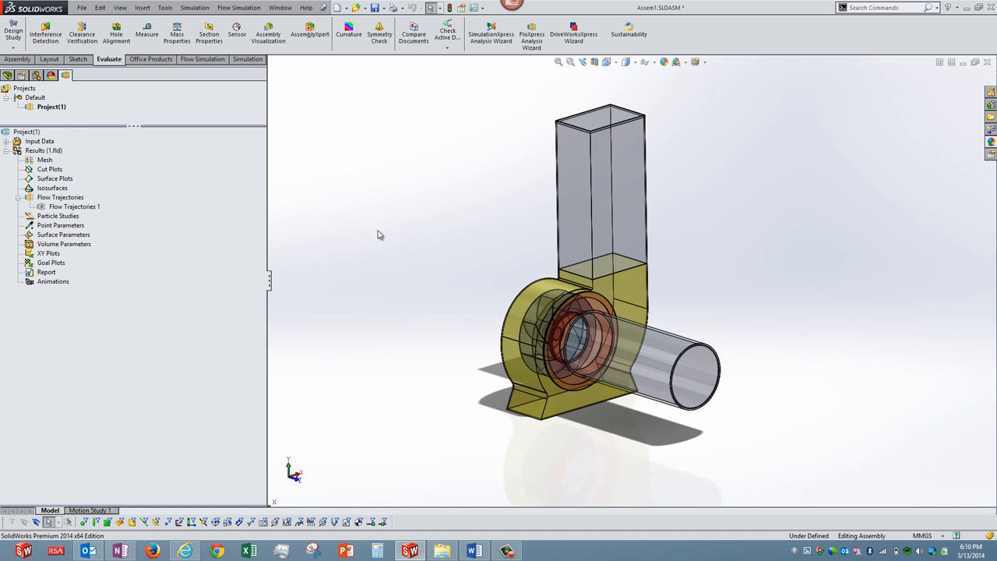
Show Flow Trajectories 1 with legend max 69.26 m/s, rotate, and play them
click(72, 206)
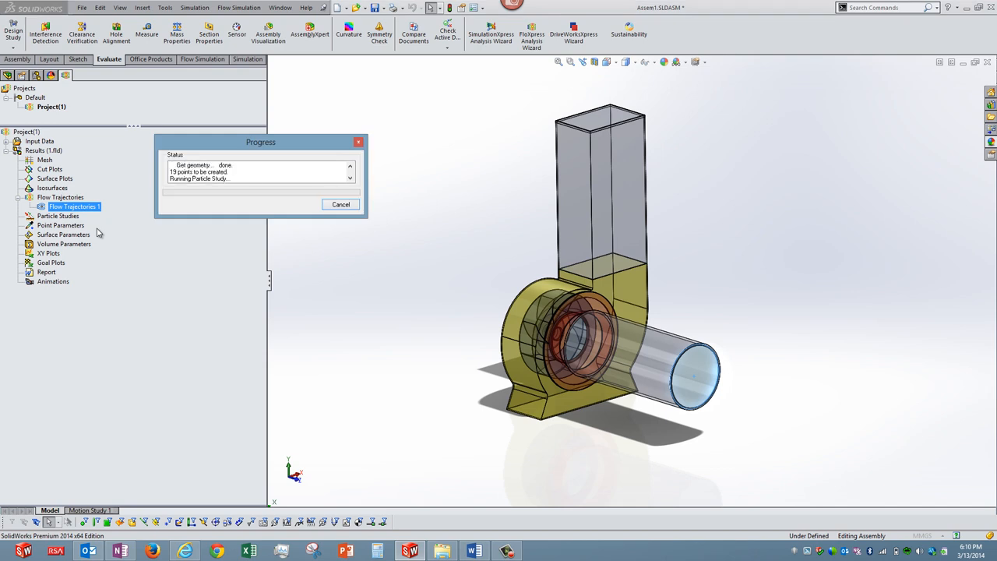
drag(261, 142, 374, 102)
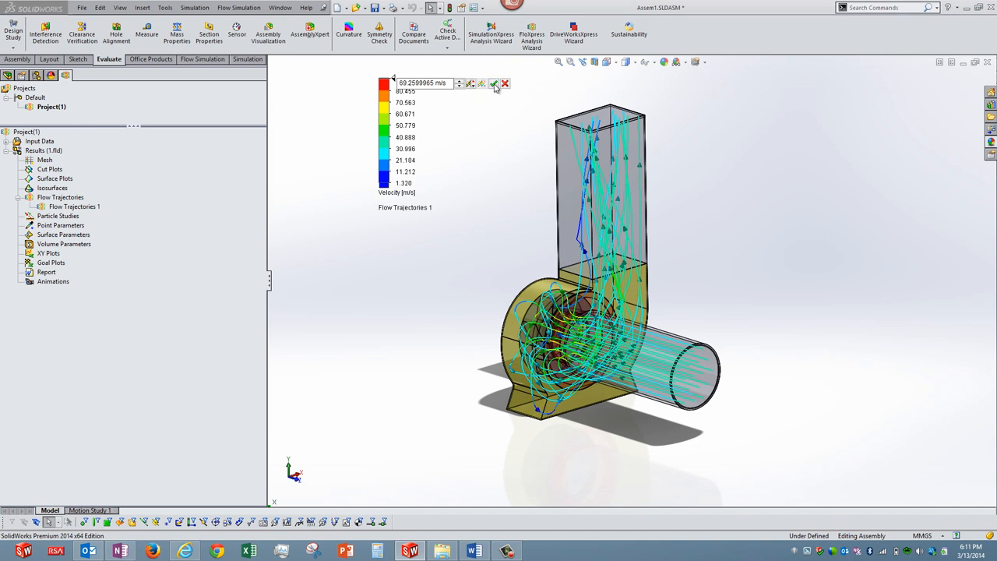
right_click(70, 207)
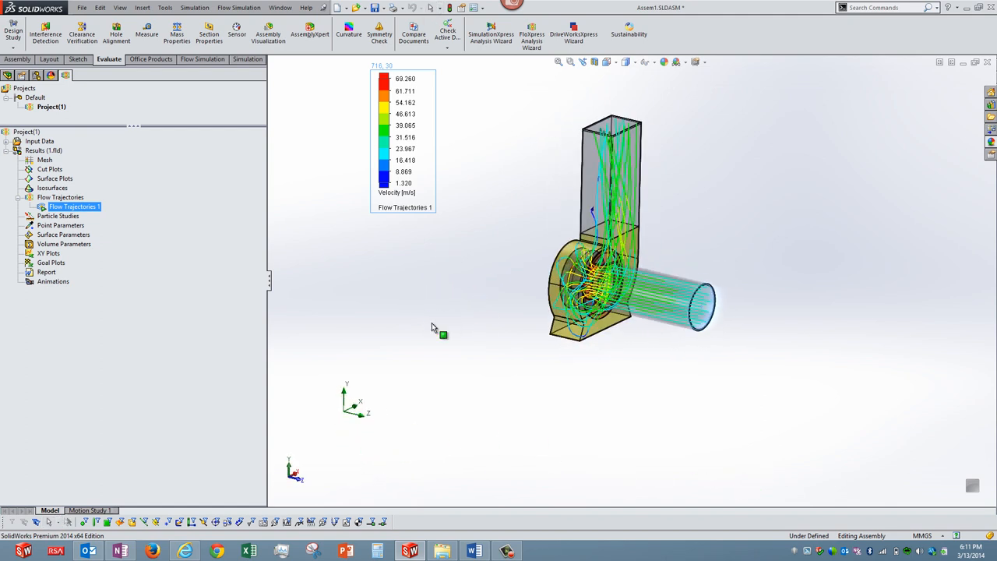
right_click(72, 206)
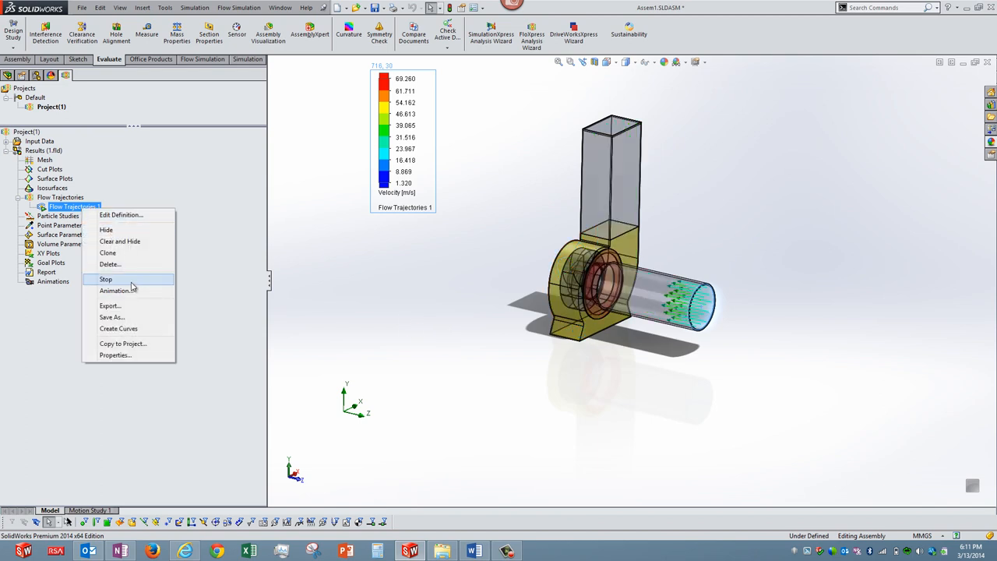
click(105, 279)
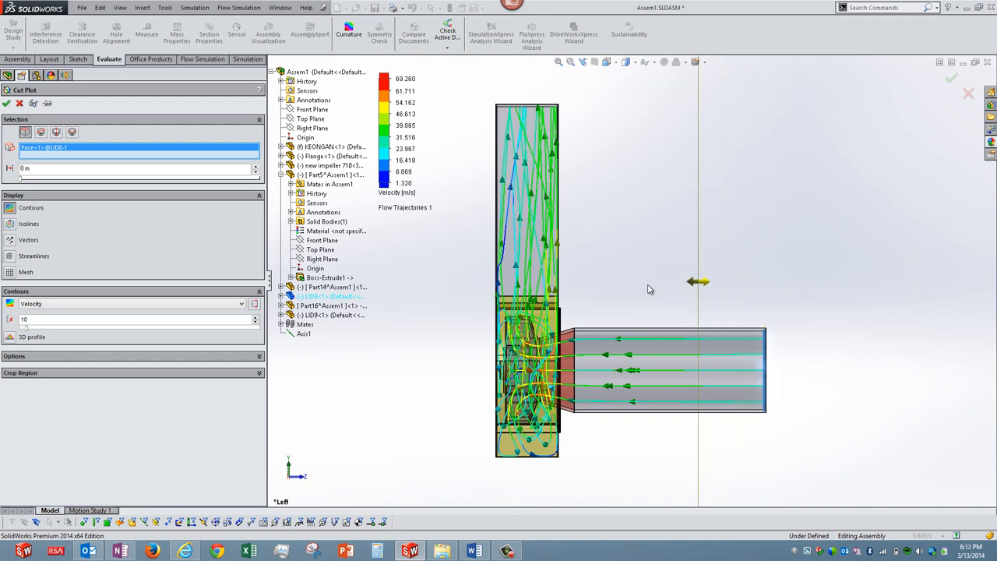
Rotate the view to see the velocity contour cut plot on the LID8 face
drag(697, 281, 573, 282)
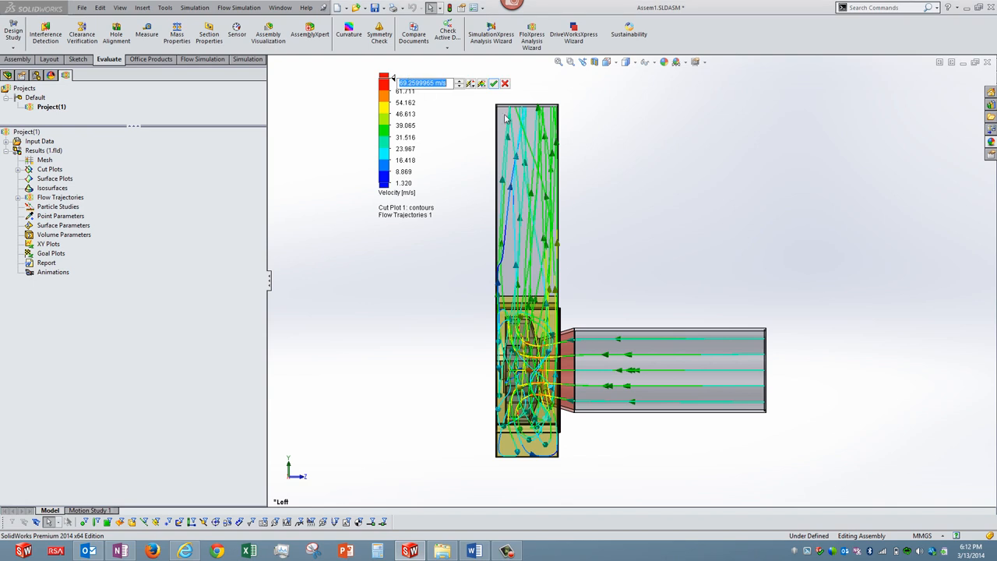
Set the velocity legend range to 24.803–36.110 m/s
click(494, 84)
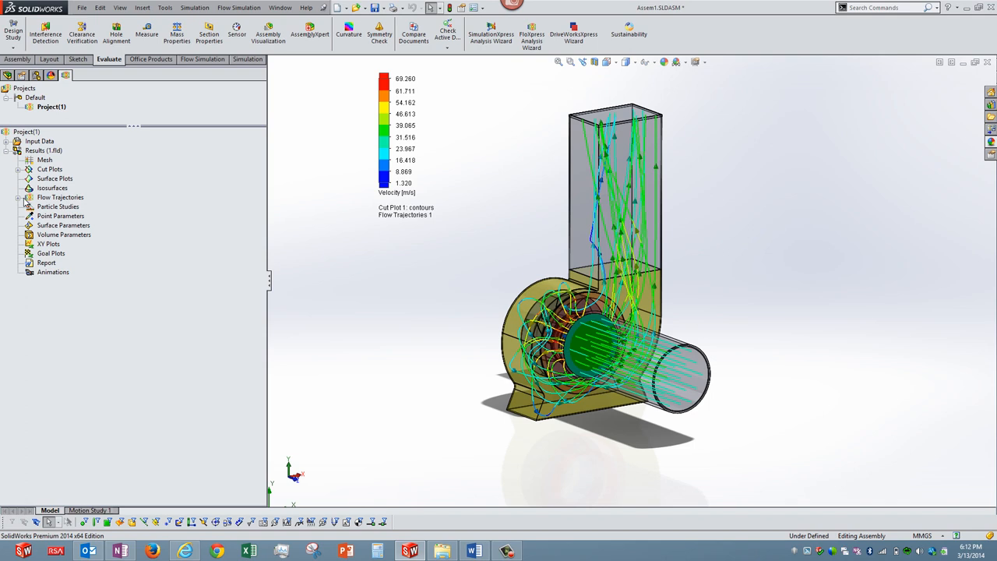
click(60, 197)
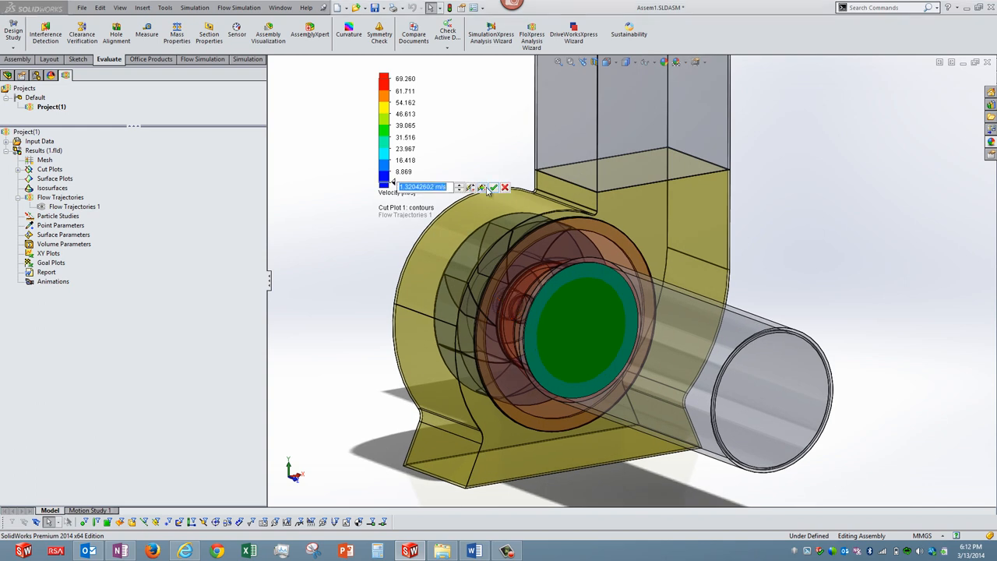
click(493, 188)
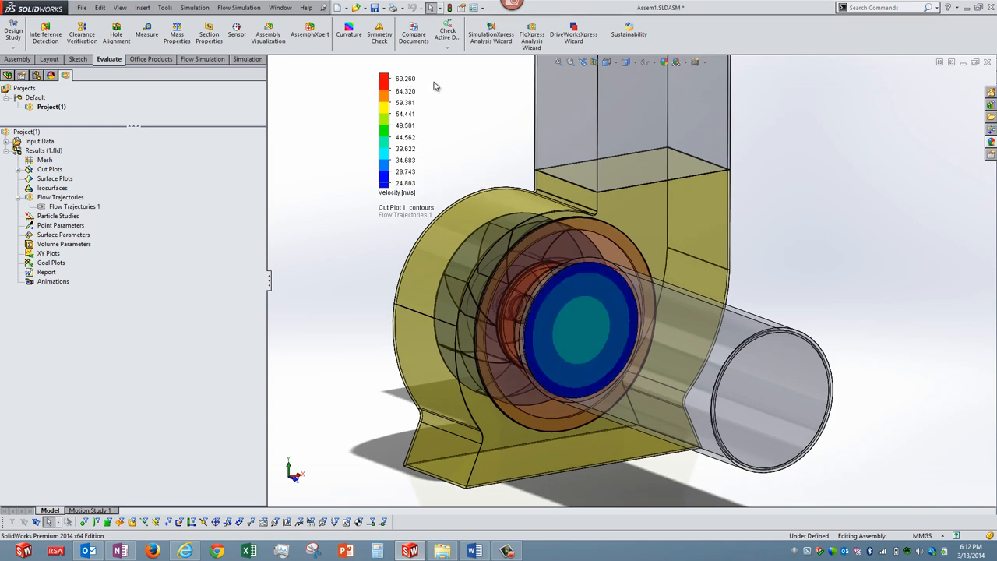
click(405, 78)
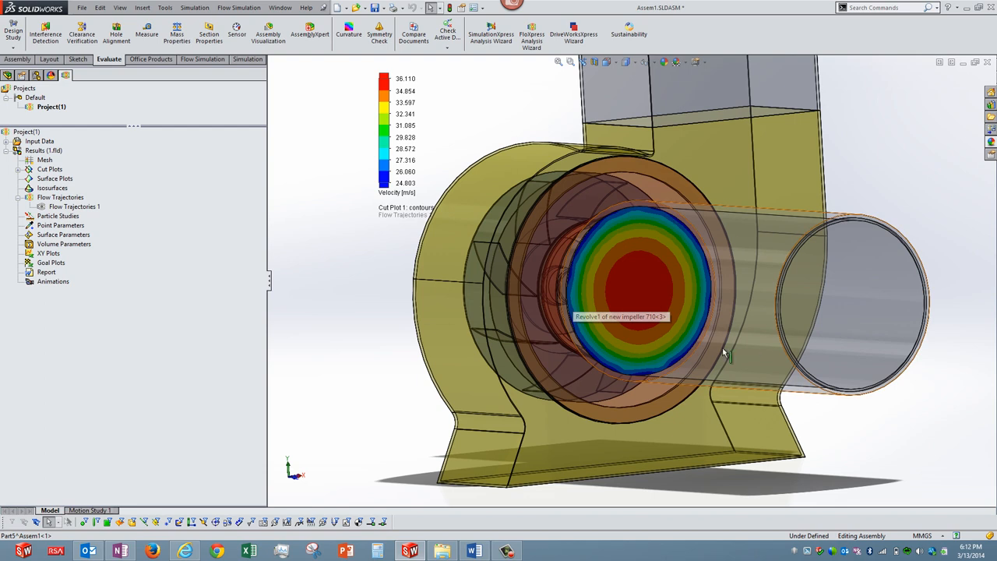
mouse_move(786, 343)
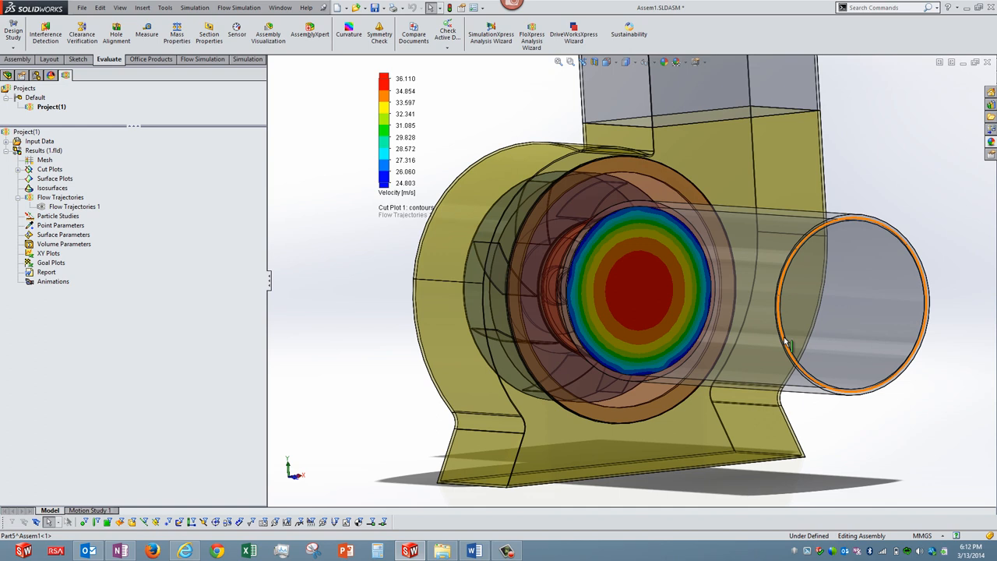
mouse_move(753, 330)
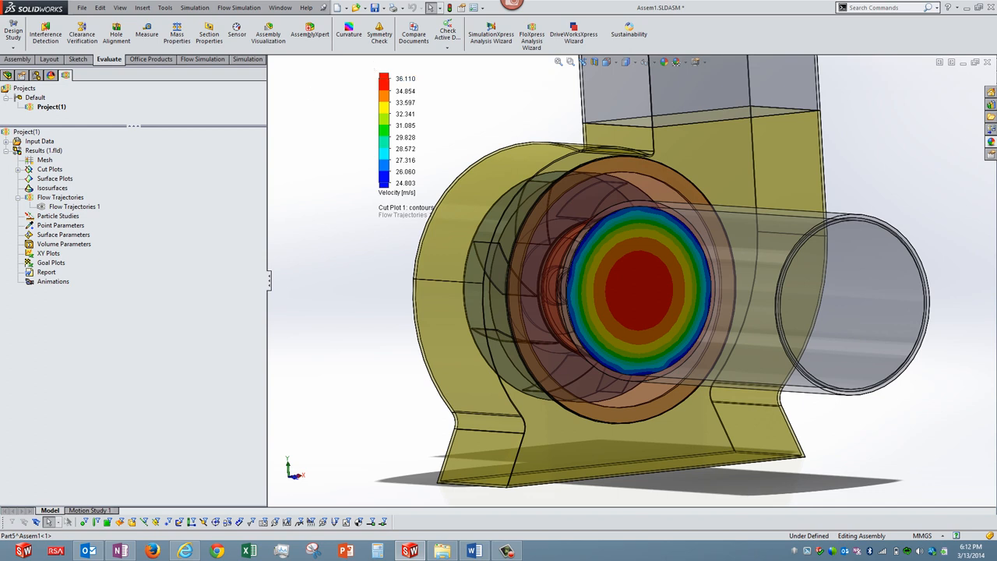
right_click(49, 169)
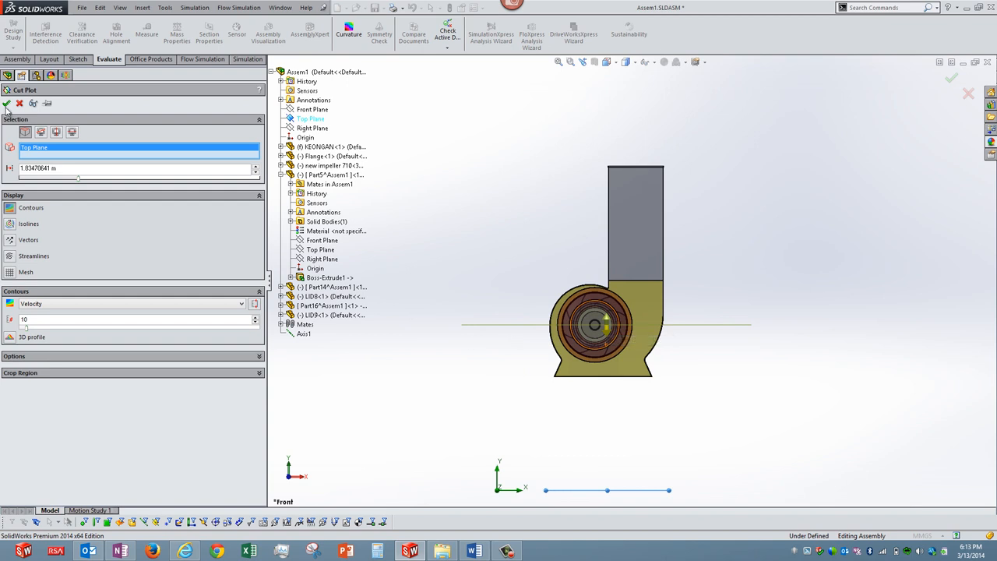
Create Cut Plot 2 with velocity contours on Top Plane
click(6, 104)
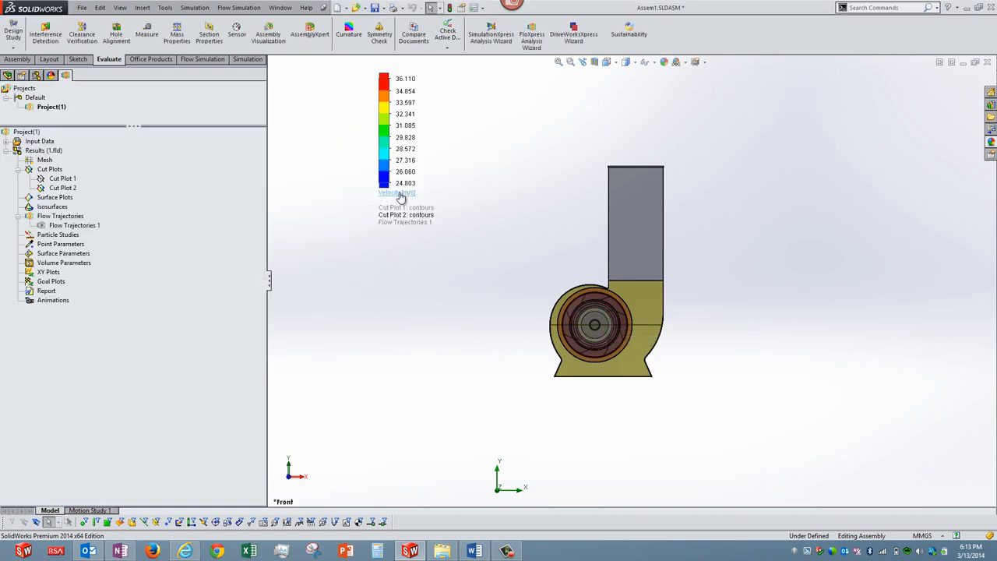
Switch Cut Plot 2 to Relative Pressure with legend -364.72 to 108.22 mm H2O
double_click(397, 193)
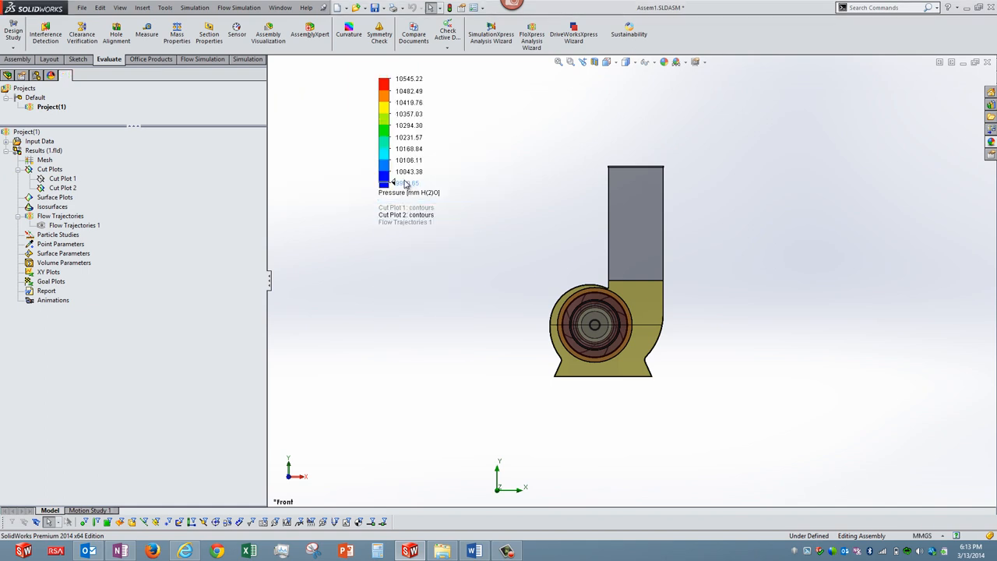
double_click(408, 182)
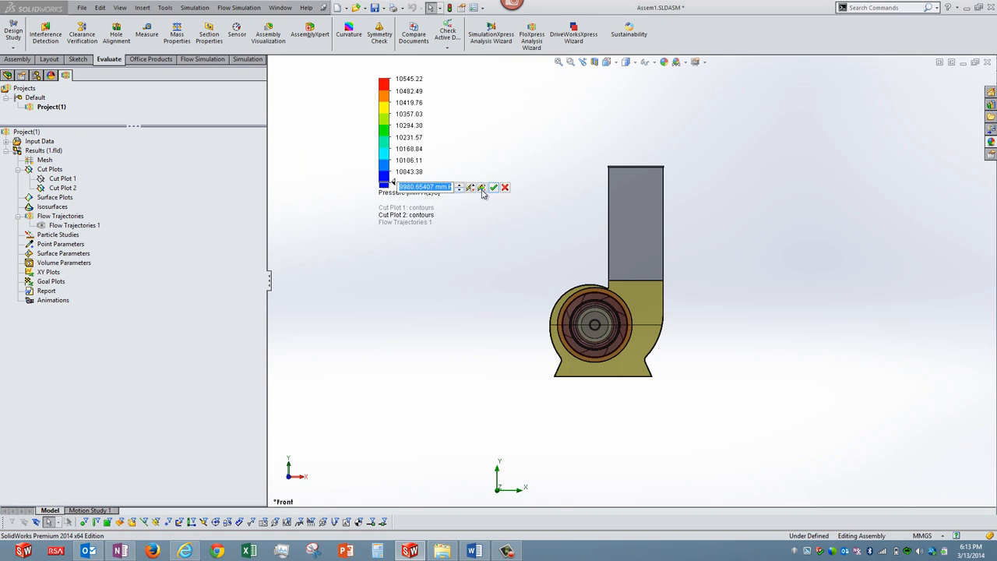
click(494, 187)
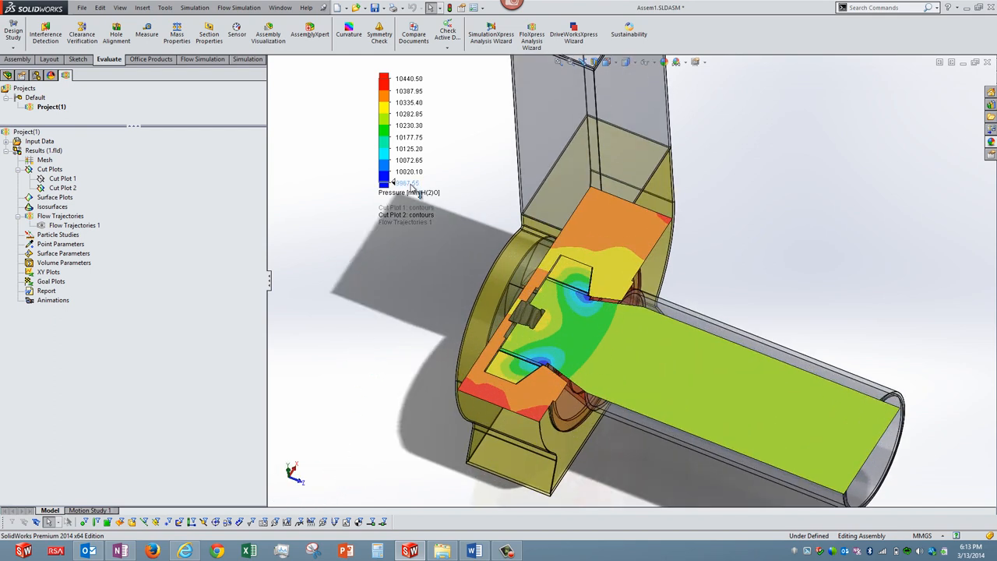
click(408, 193)
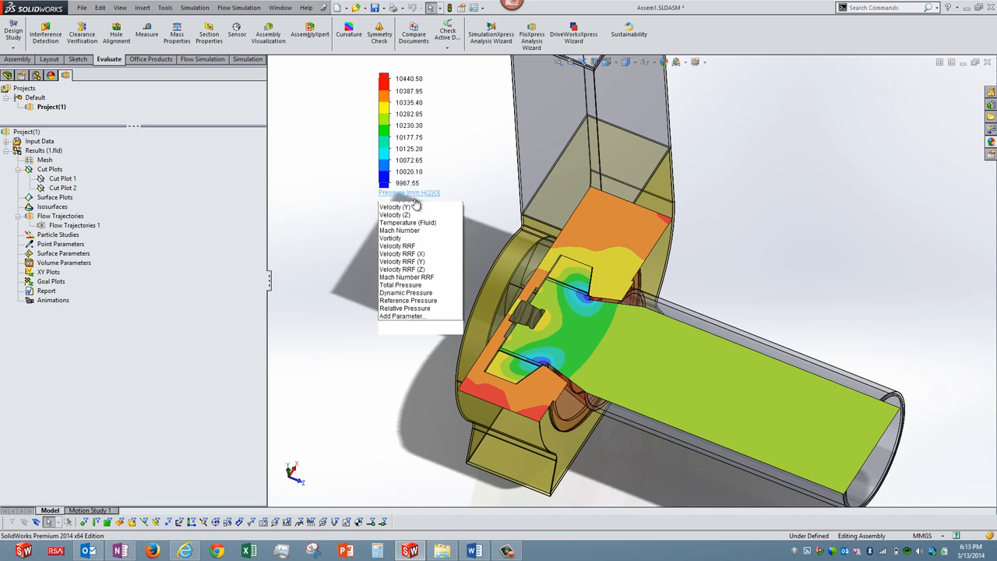
click(405, 308)
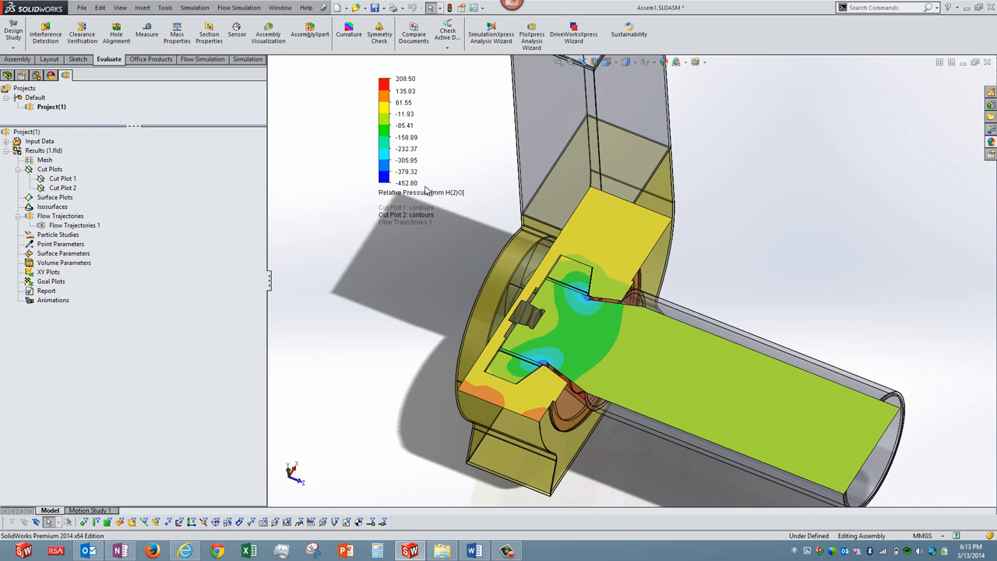
click(405, 183)
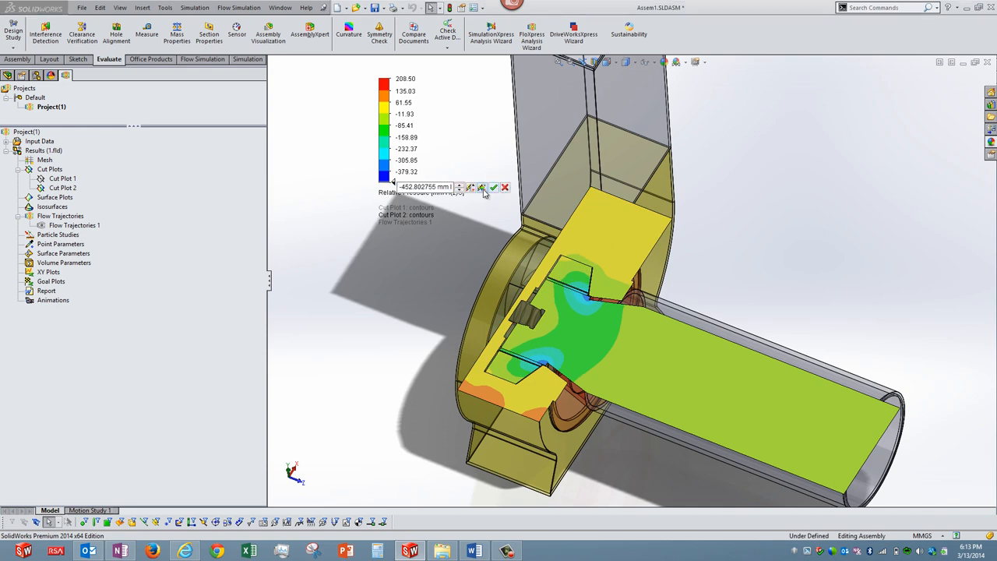
click(494, 187)
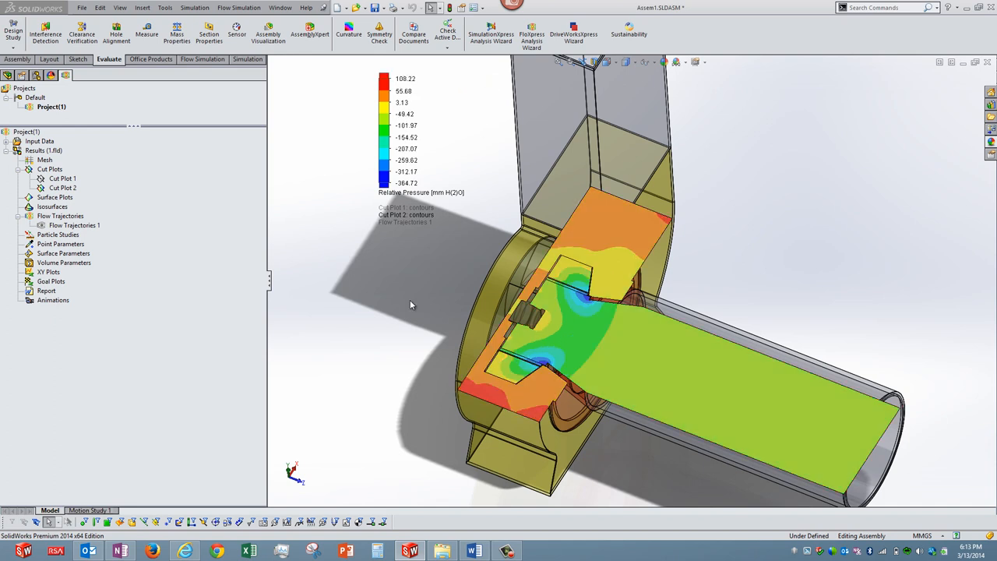
mouse_move(353, 306)
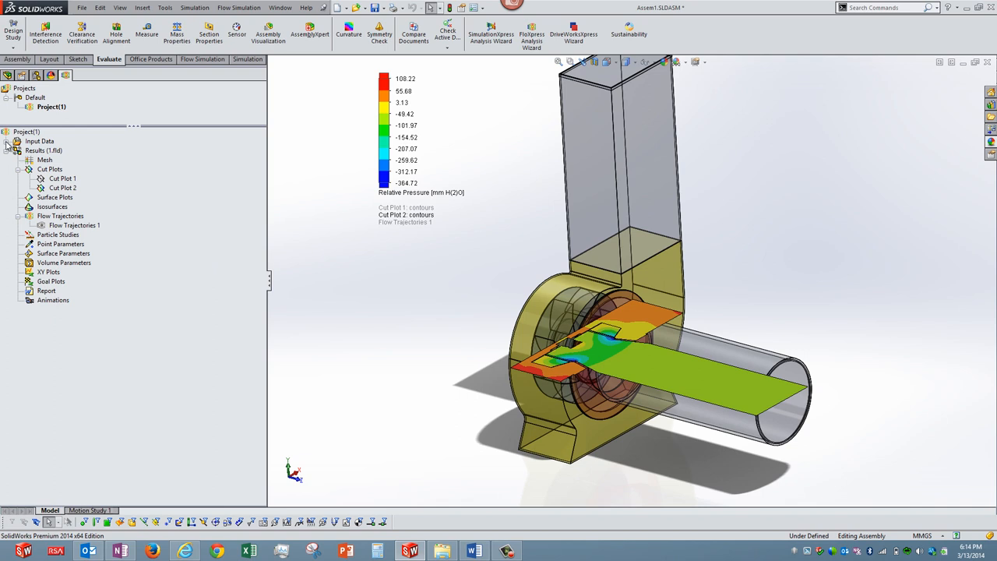
Expand Input Data, then insert a new Goal Plot from the Goal Plots context menu
click(18, 141)
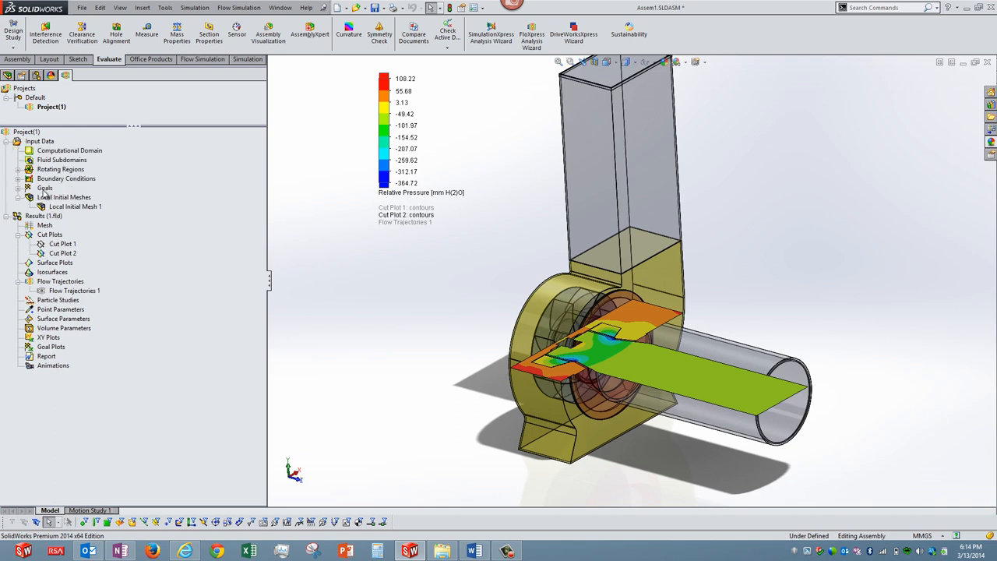
right_click(44, 187)
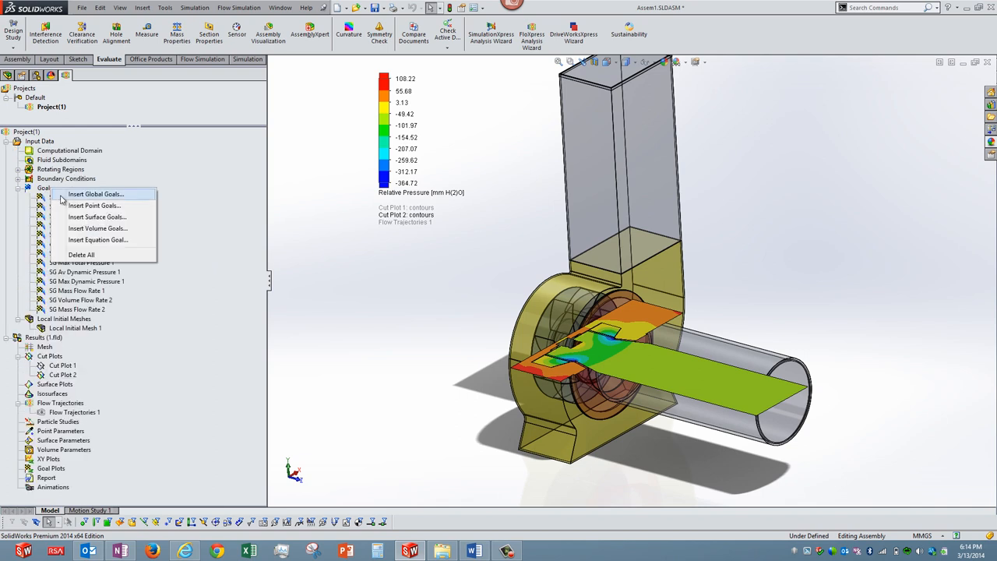
click(98, 239)
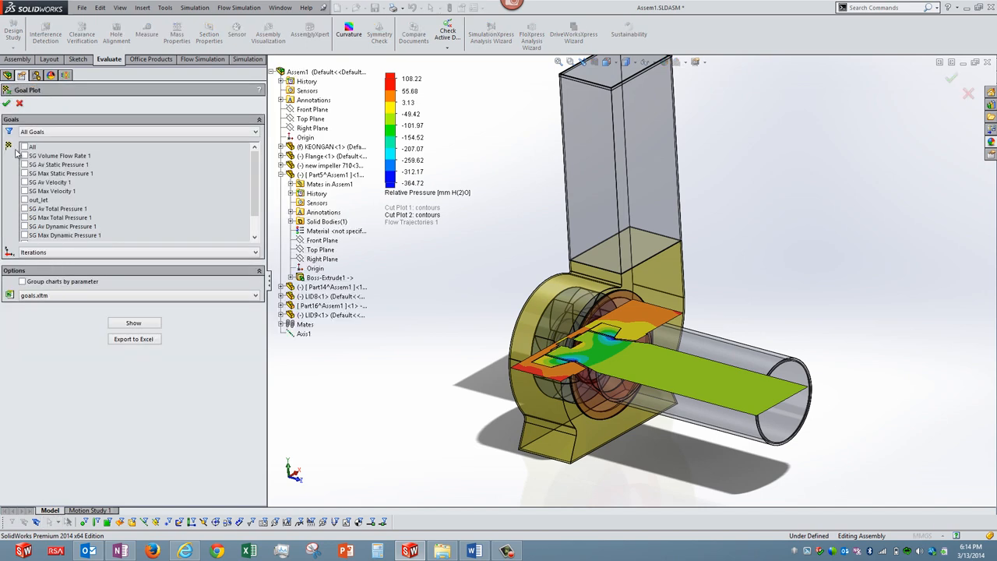
Select all simulation goals in the Goal Plot list and show the results table
click(25, 146)
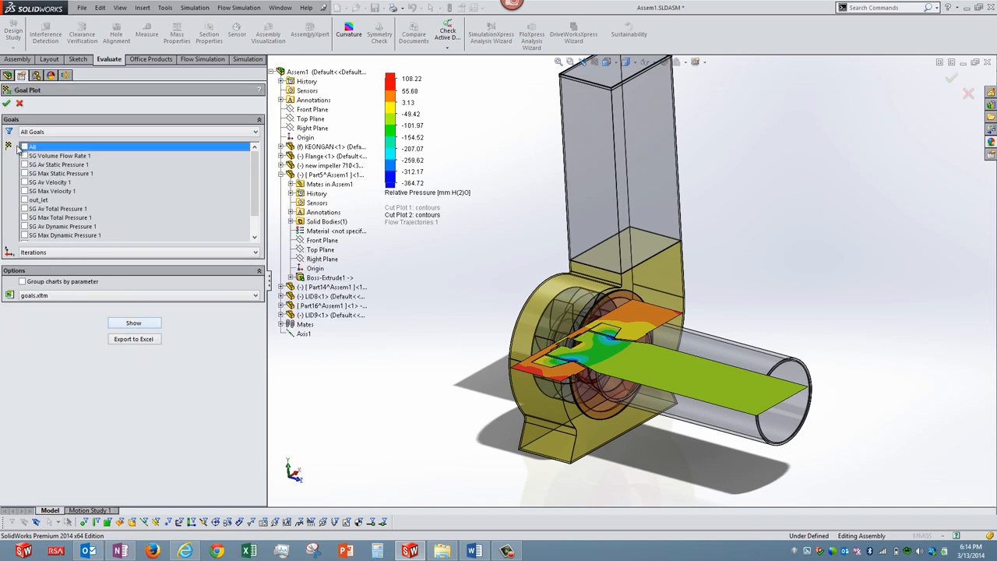
click(25, 147)
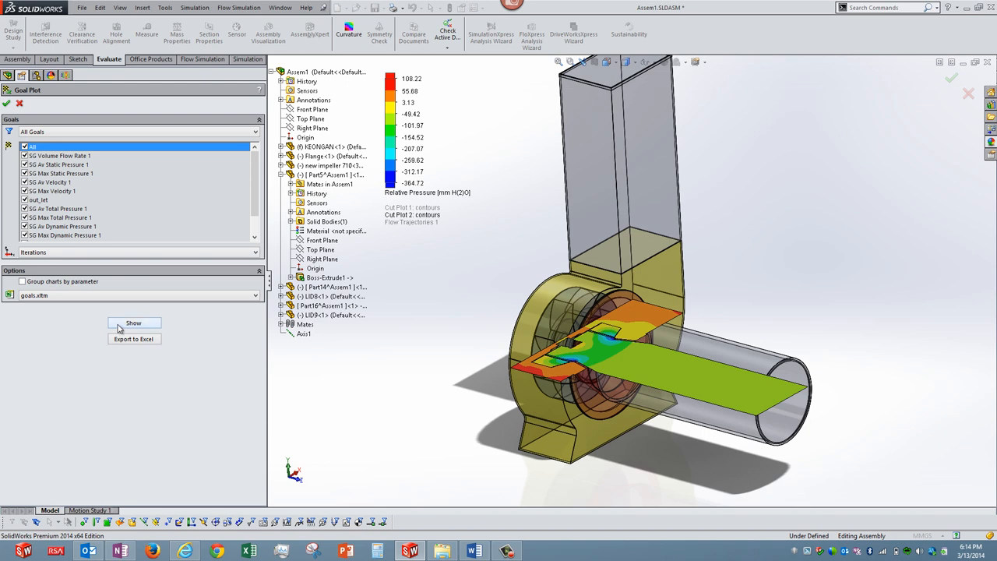
click(134, 322)
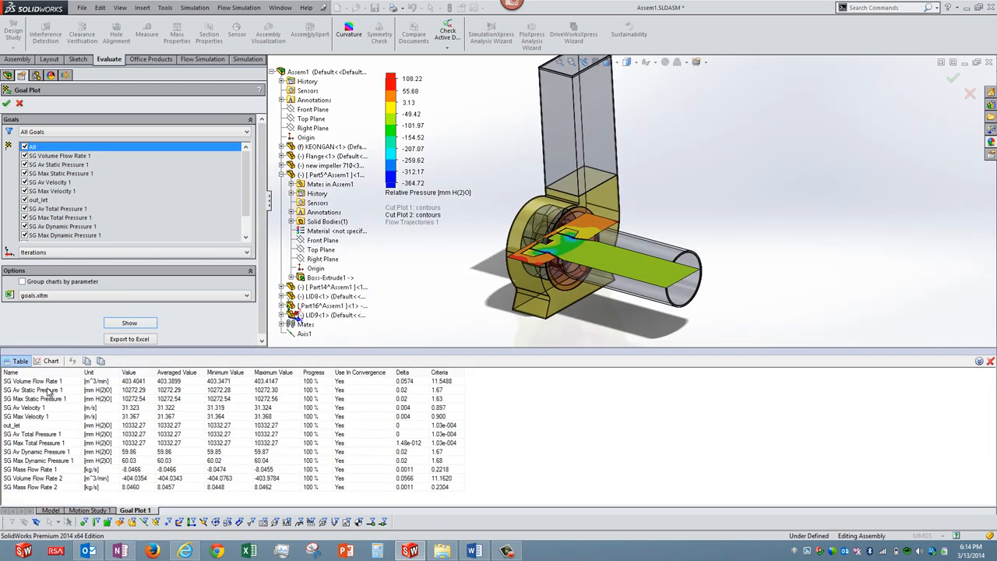
Review the SG Volume Flow Rate 1 and SG Av Velocity 1 results, then close the goal plot
click(46, 381)
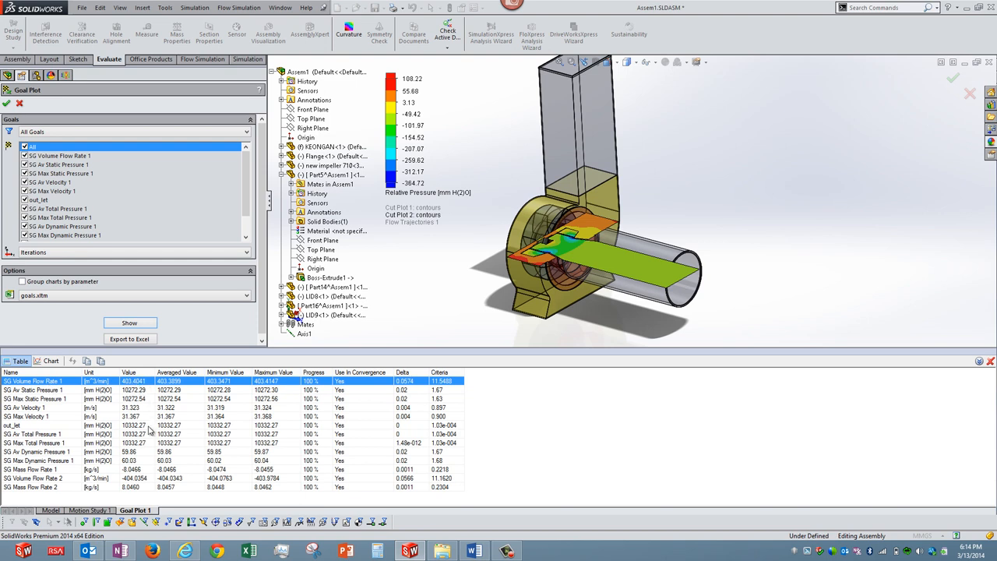
click(35, 407)
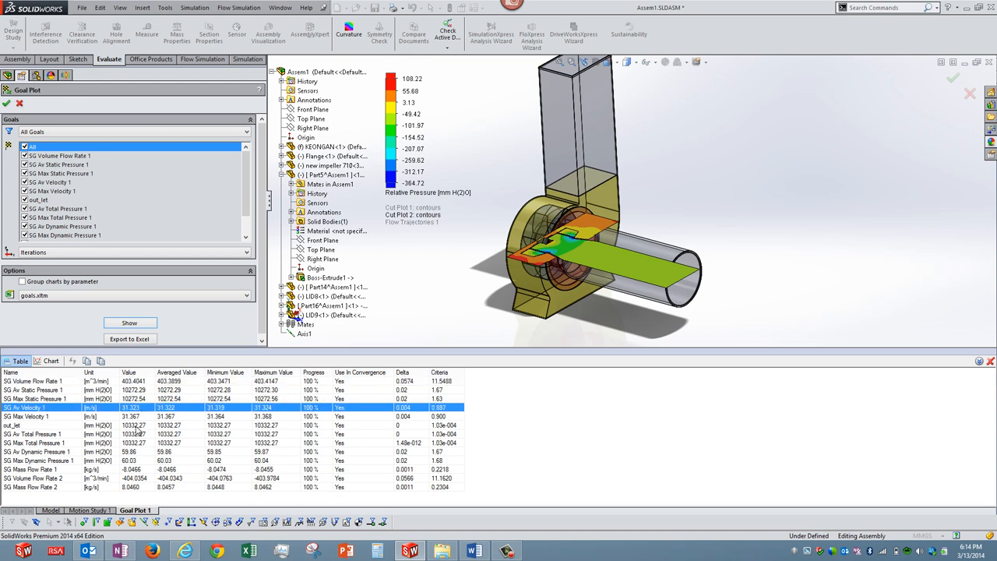
mouse_move(141, 467)
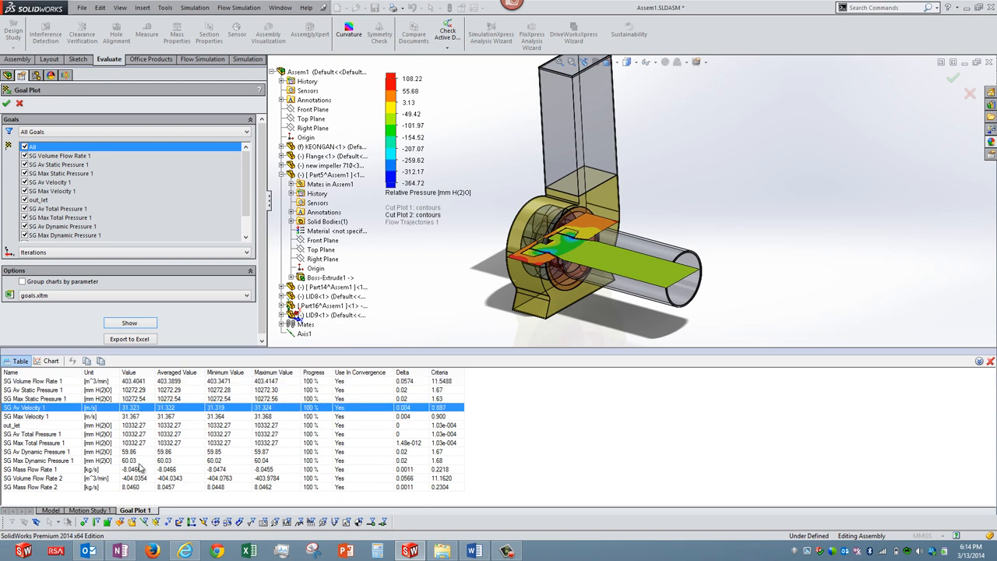
click(39, 460)
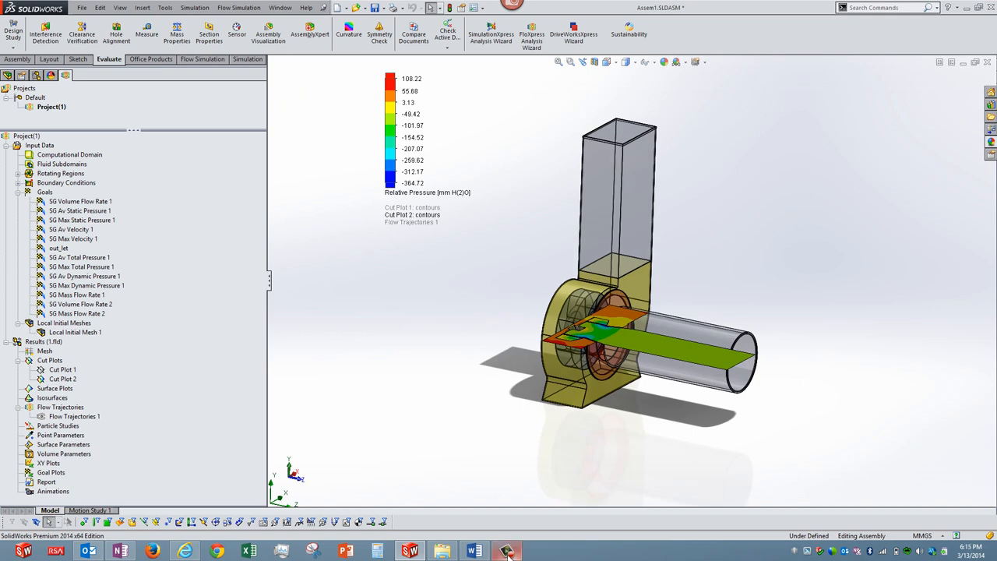
click(507, 551)
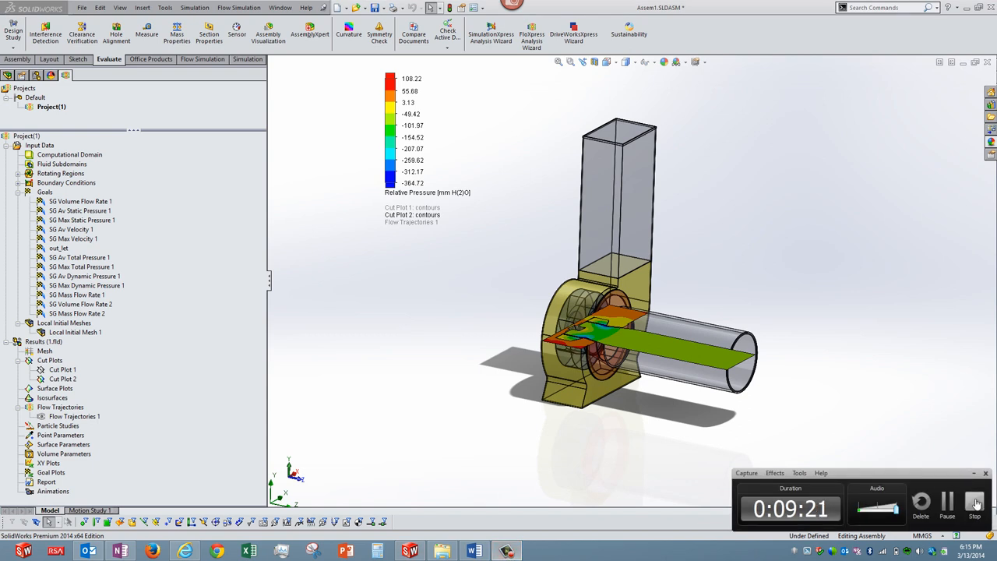